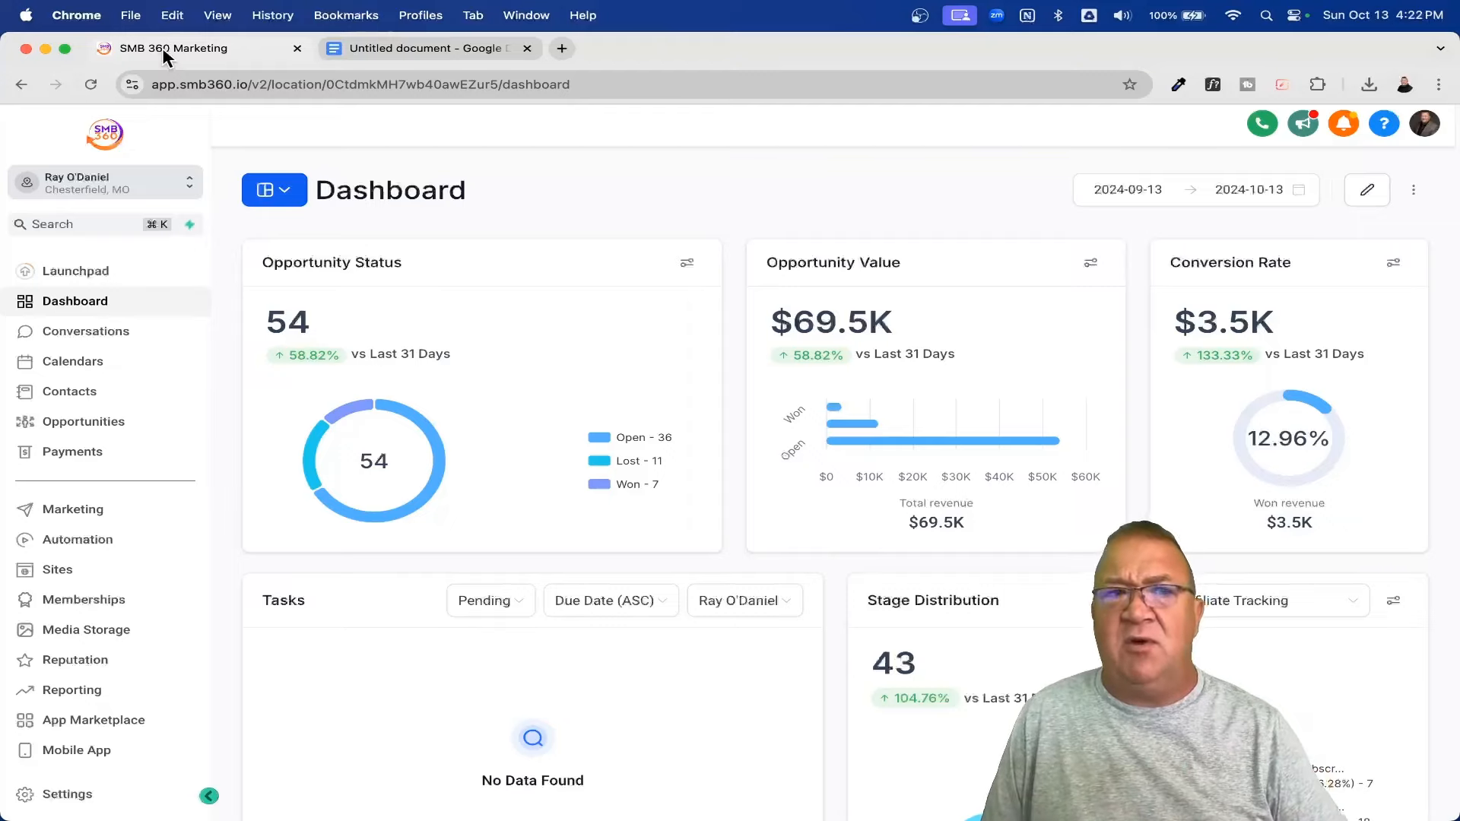
mouse_move(331, 363)
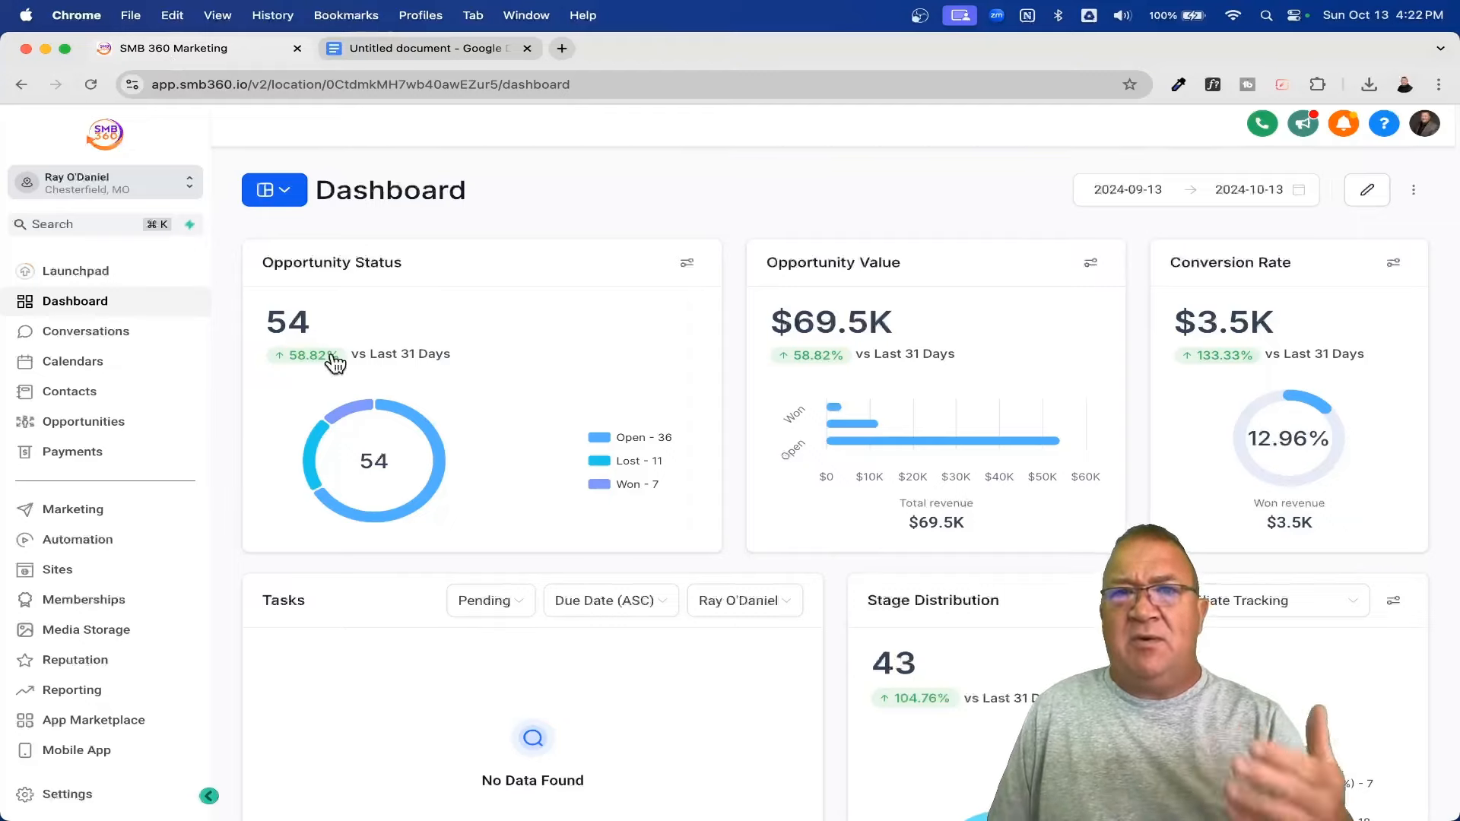
mouse_move(99, 599)
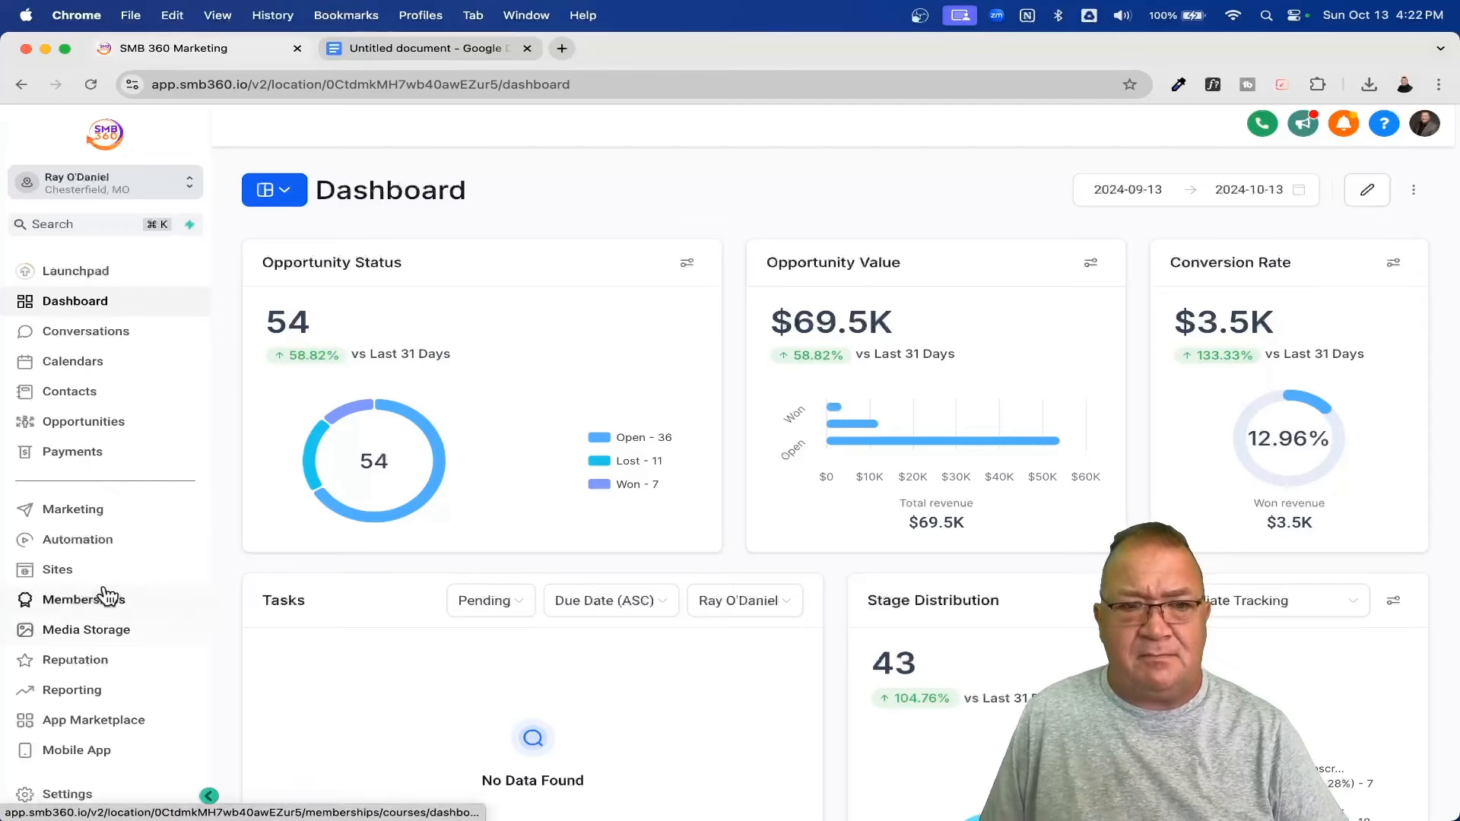
- Open the Sites Funnels page listing the Active Funnels folder with four funnels
left_click(57, 570)
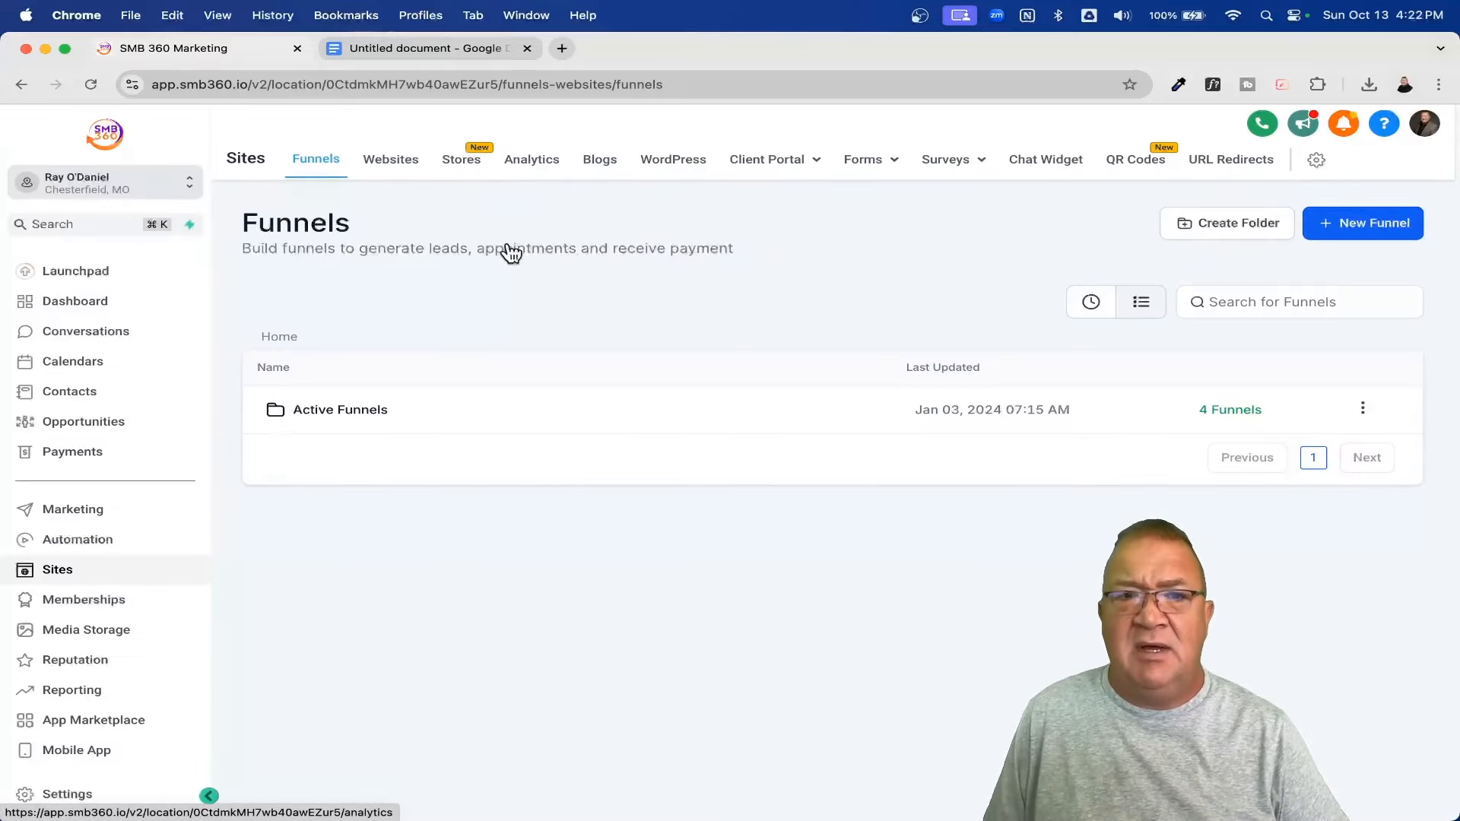
- Switch to the Sites Analytics tab showing funnel page views, opt-ins, sales and conversion rate
left_click(532, 159)
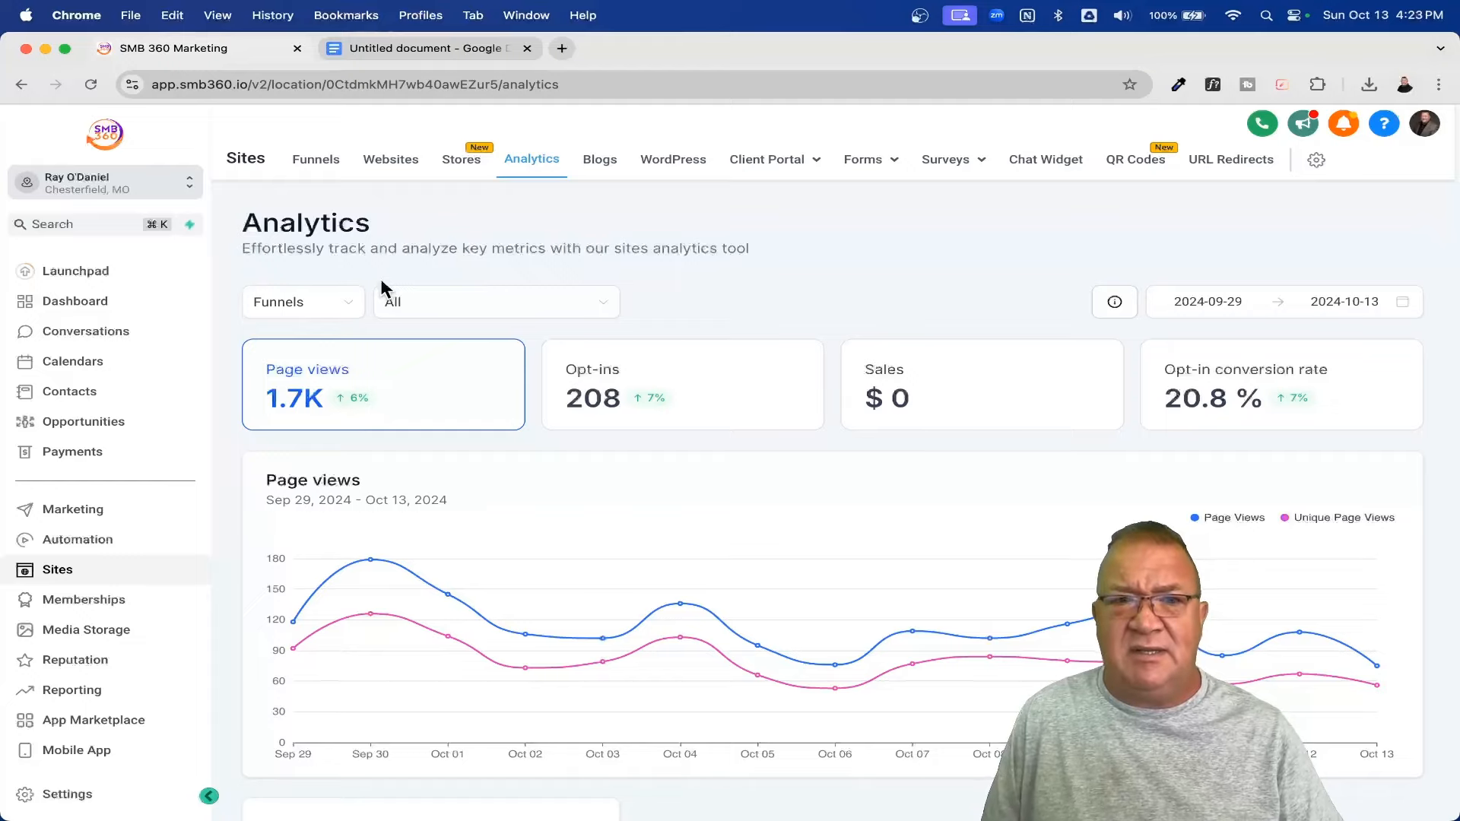
left_click(302, 302)
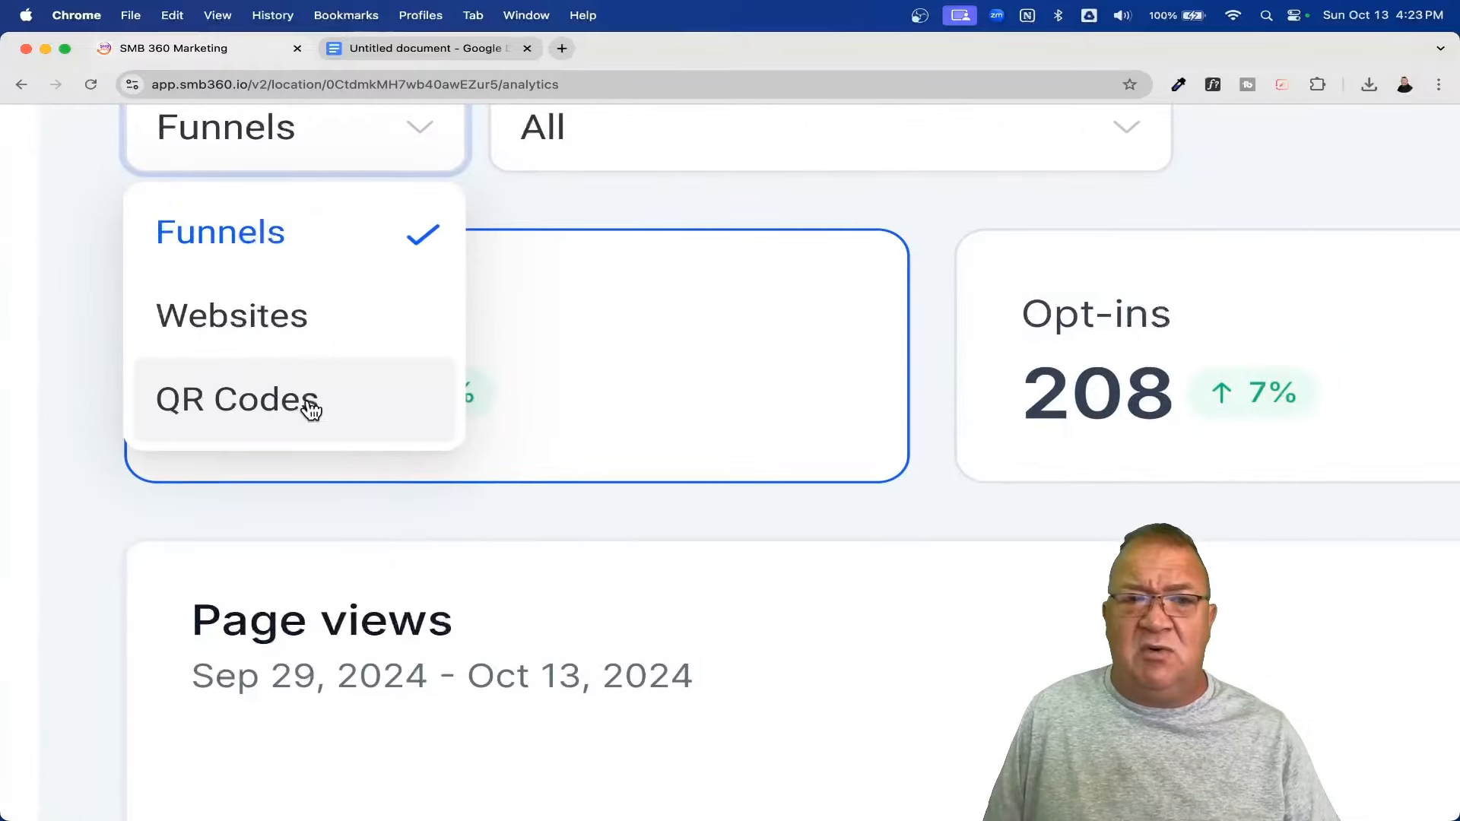
mouse_move(291, 363)
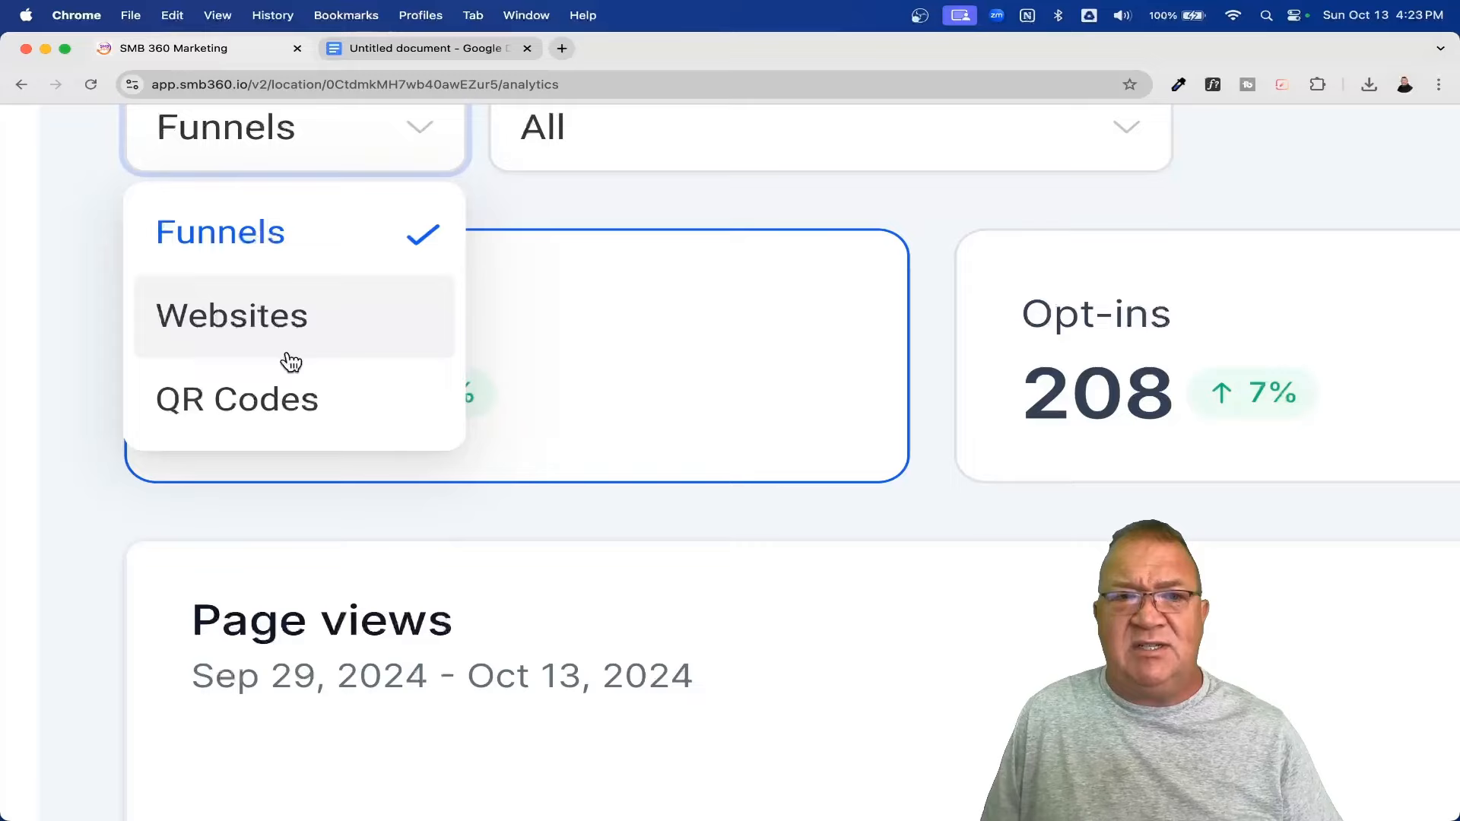
mouse_move(263, 267)
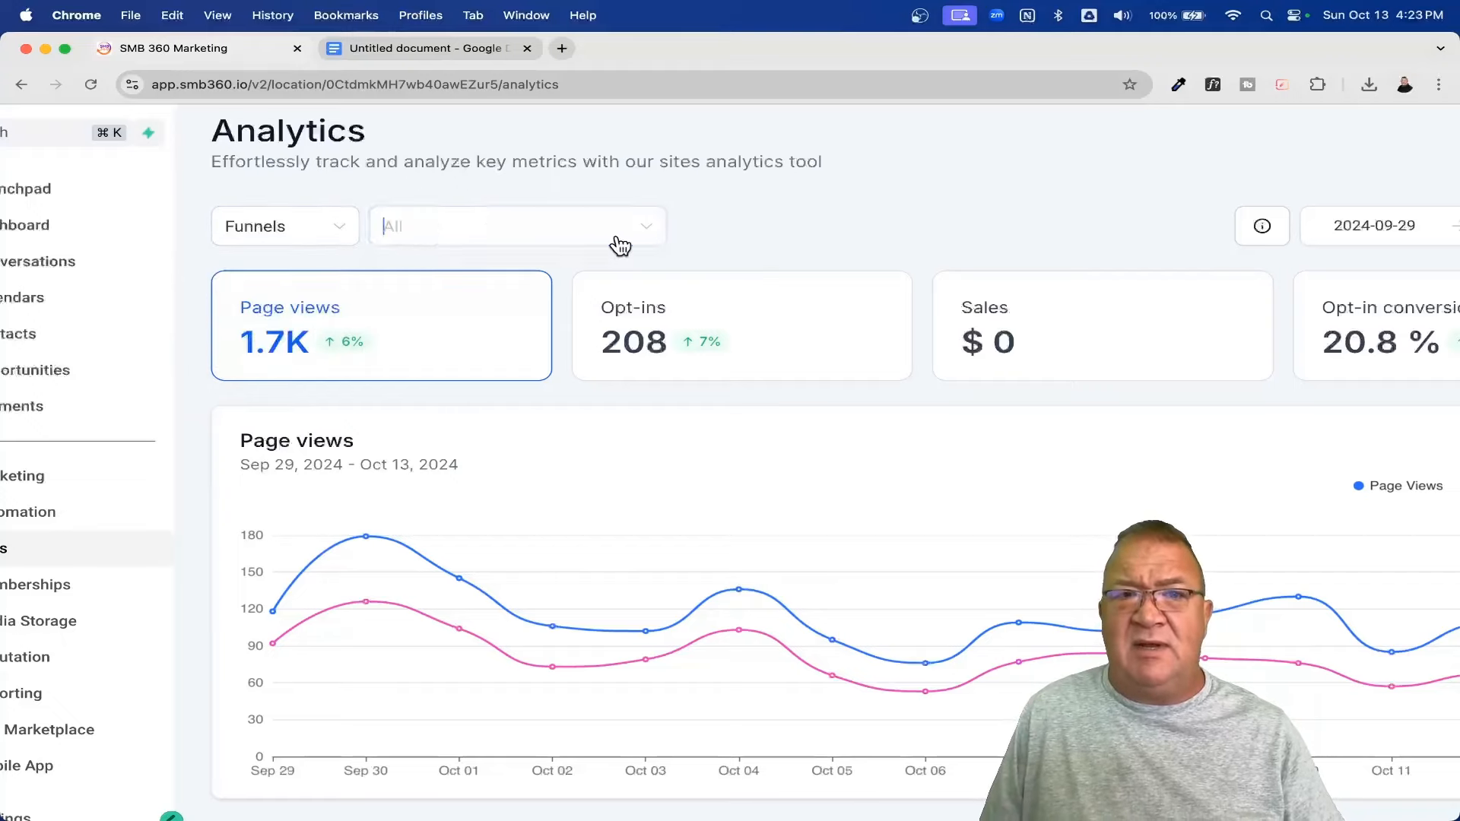
left_click(517, 225)
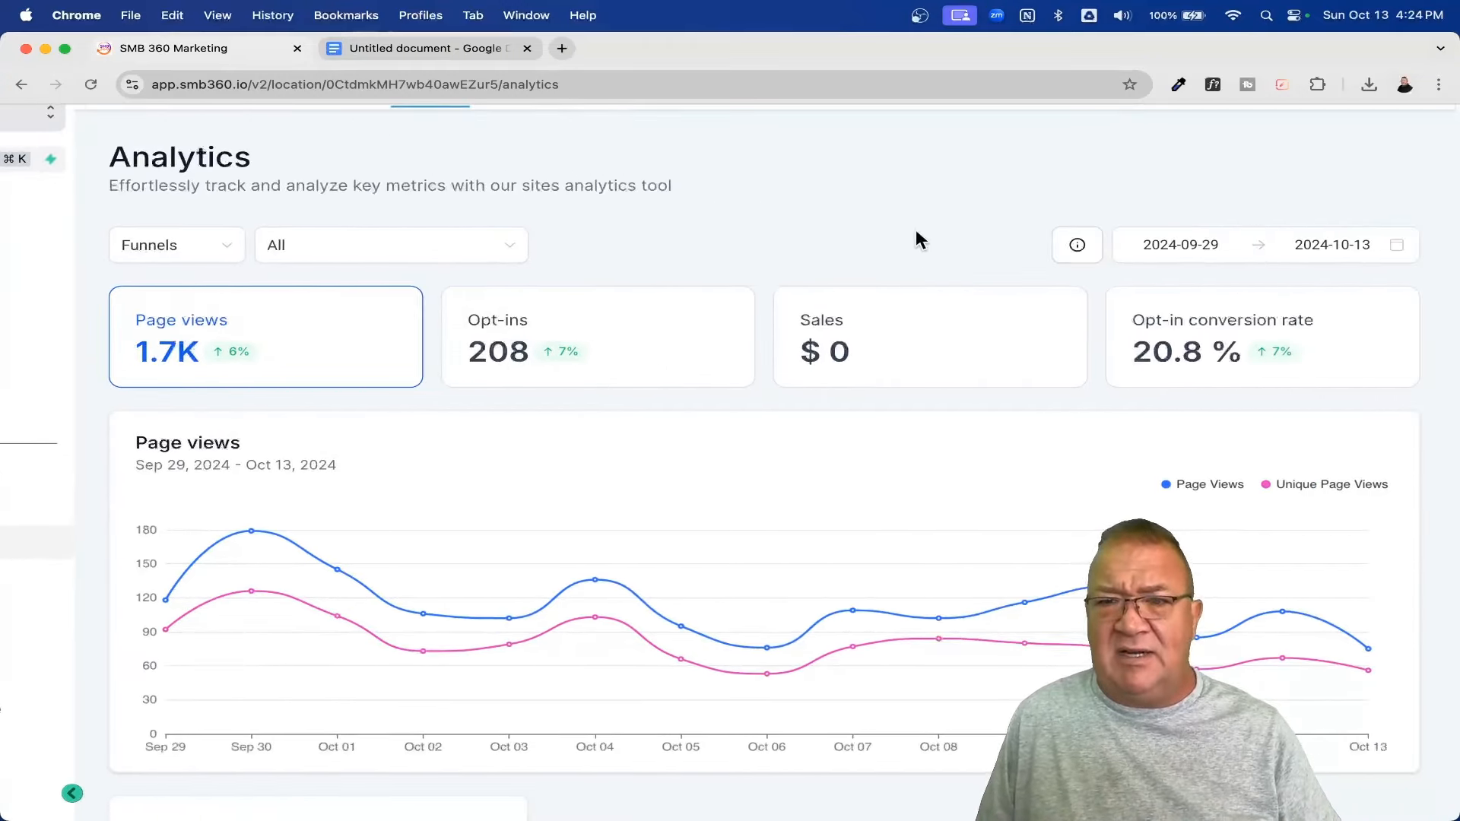
left_click(1197, 245)
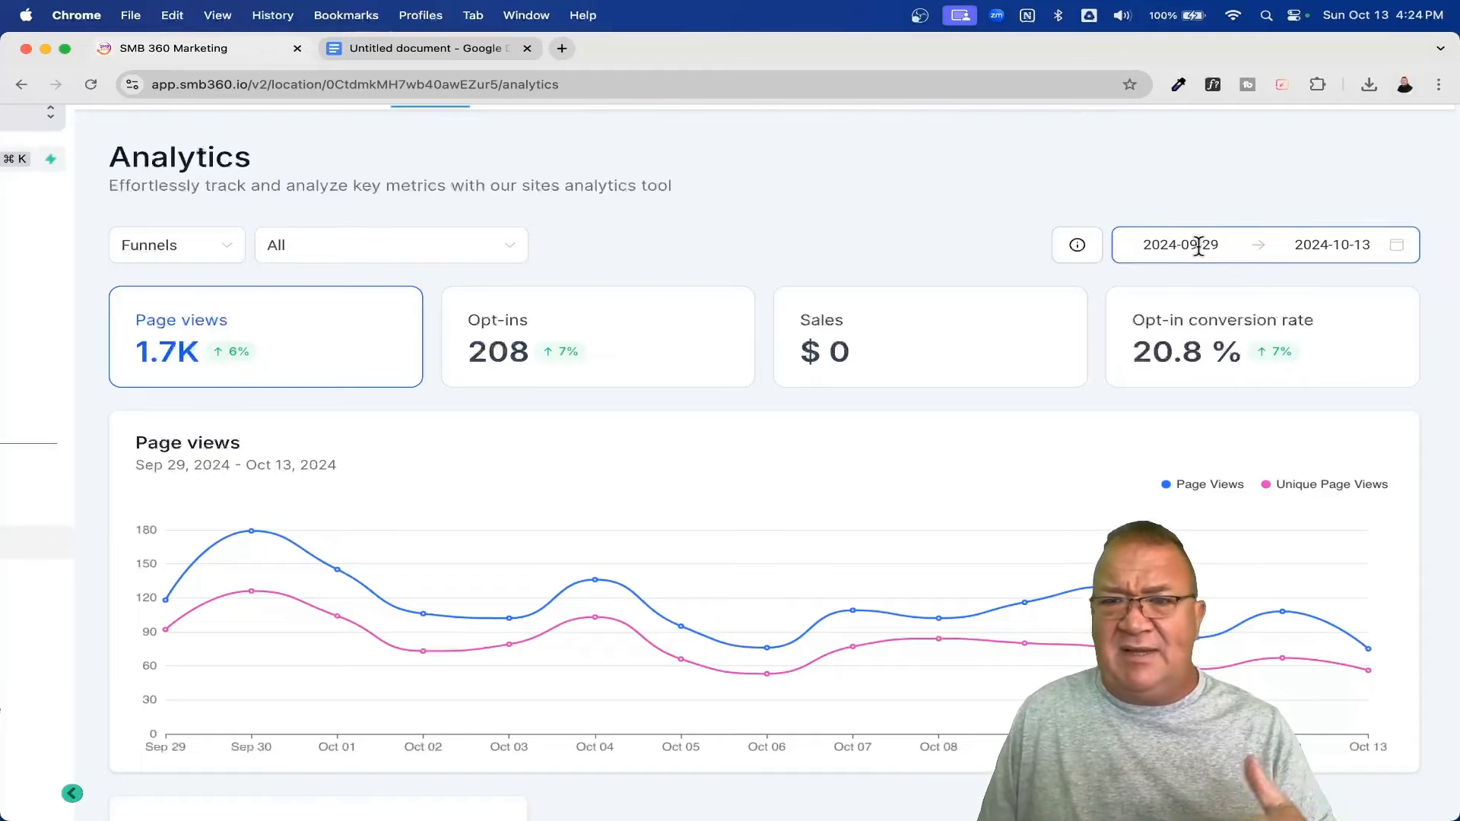
left_click(1178, 245)
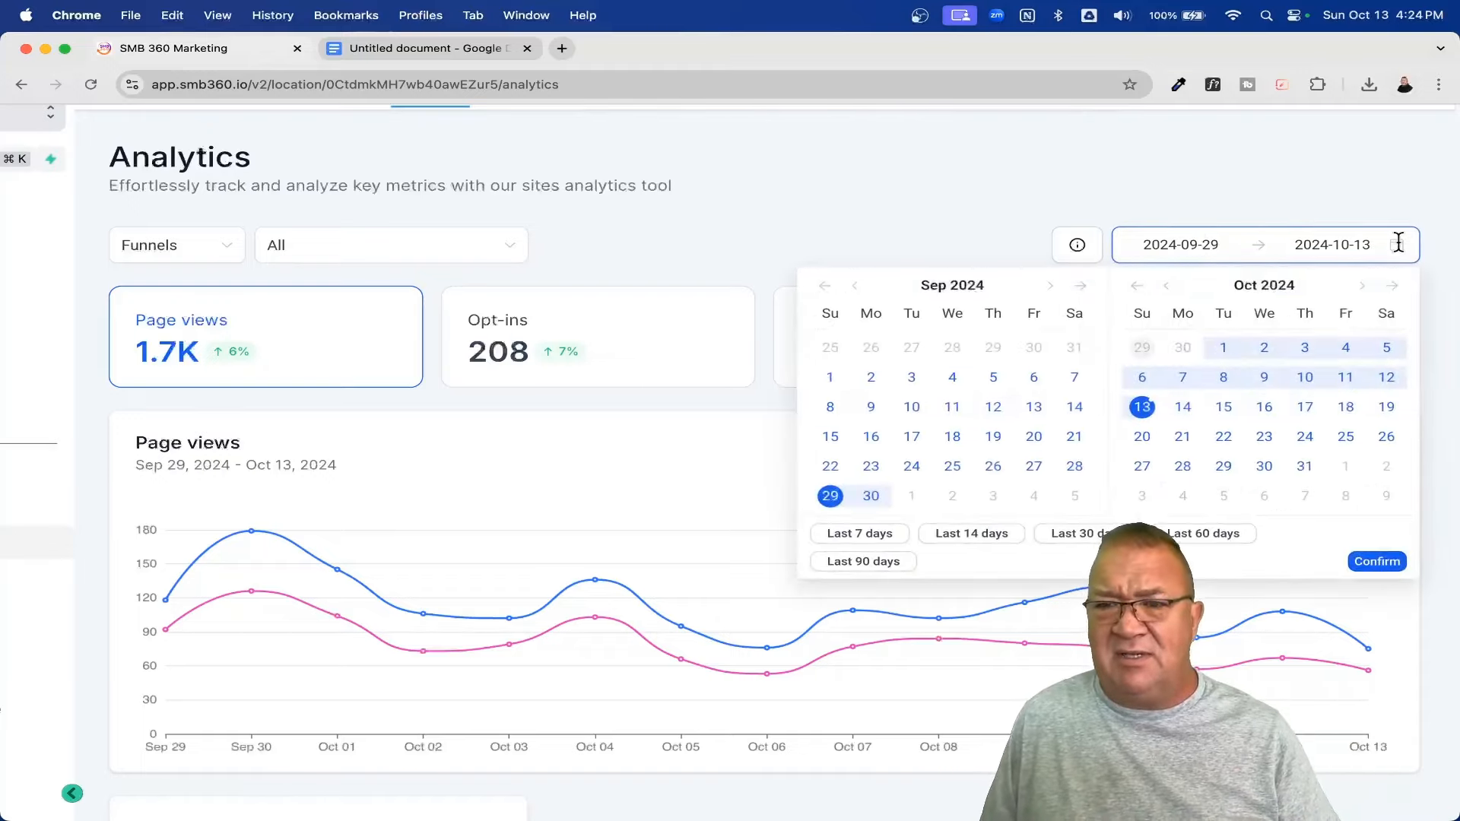
mouse_move(845, 587)
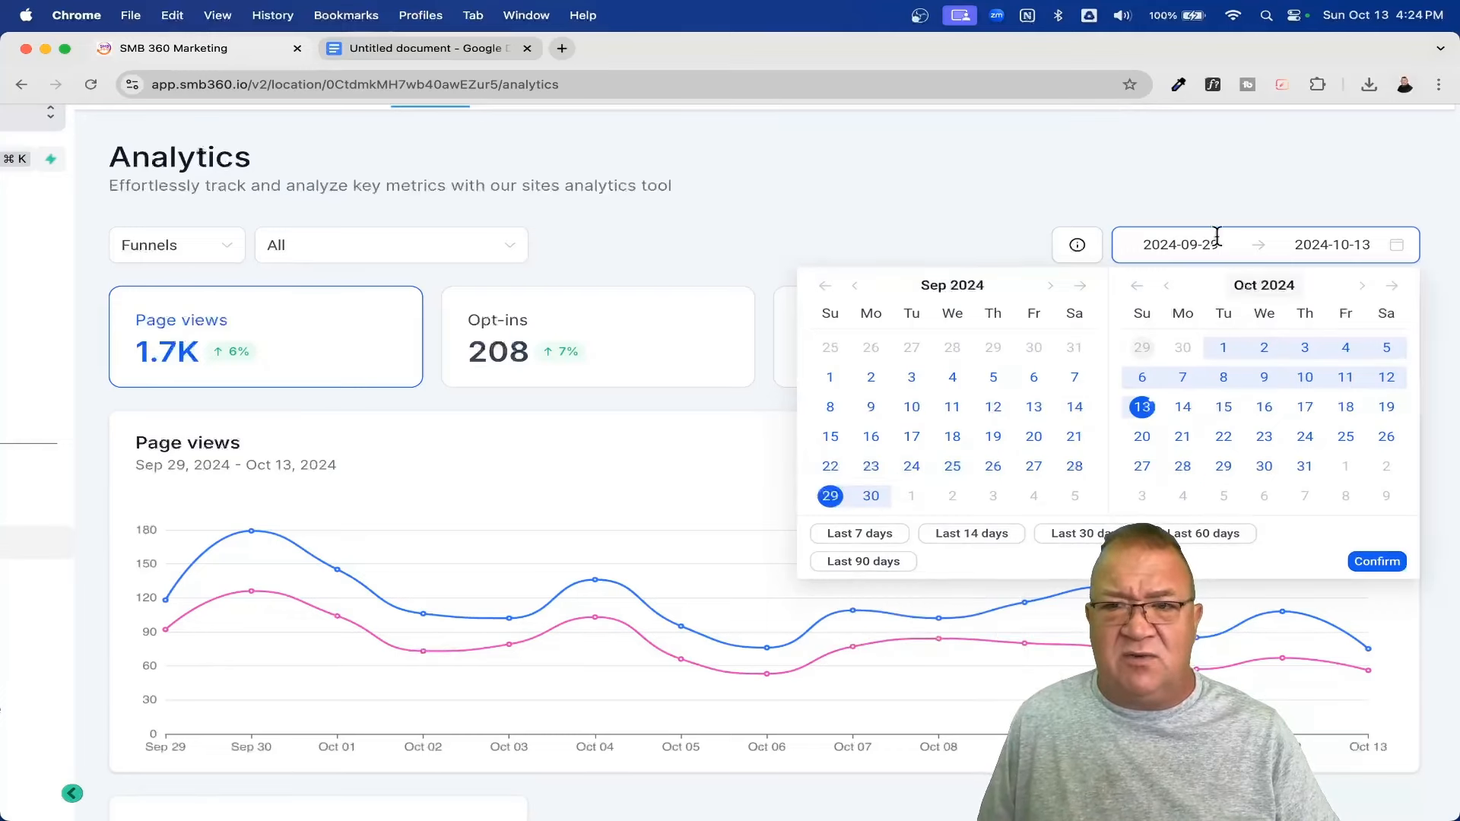
left_click(1376, 561)
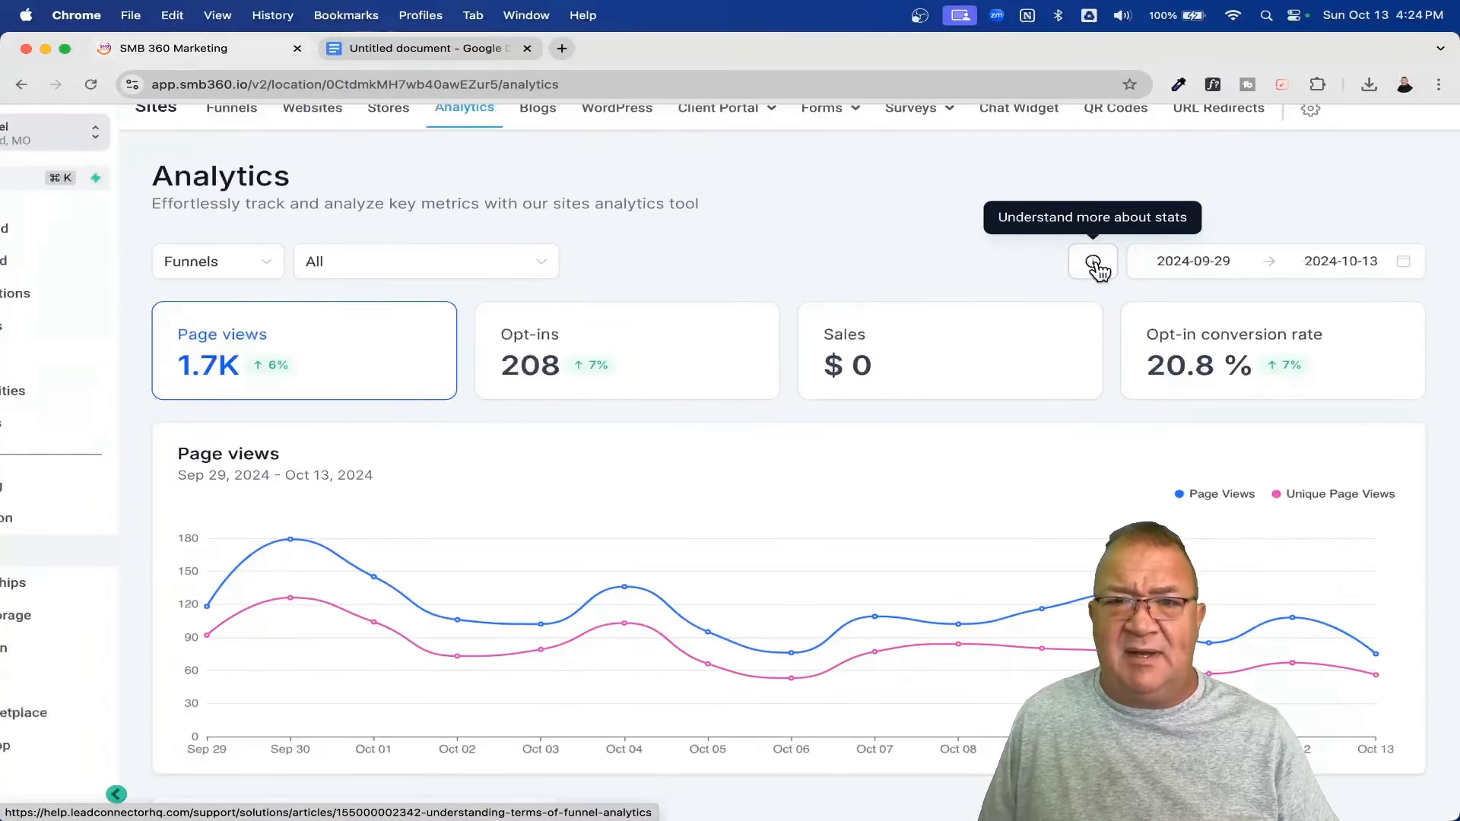
- Open the 'Understanding terms of Analytics' help article in a new tab, then return to SMB 360
left_click(1093, 264)
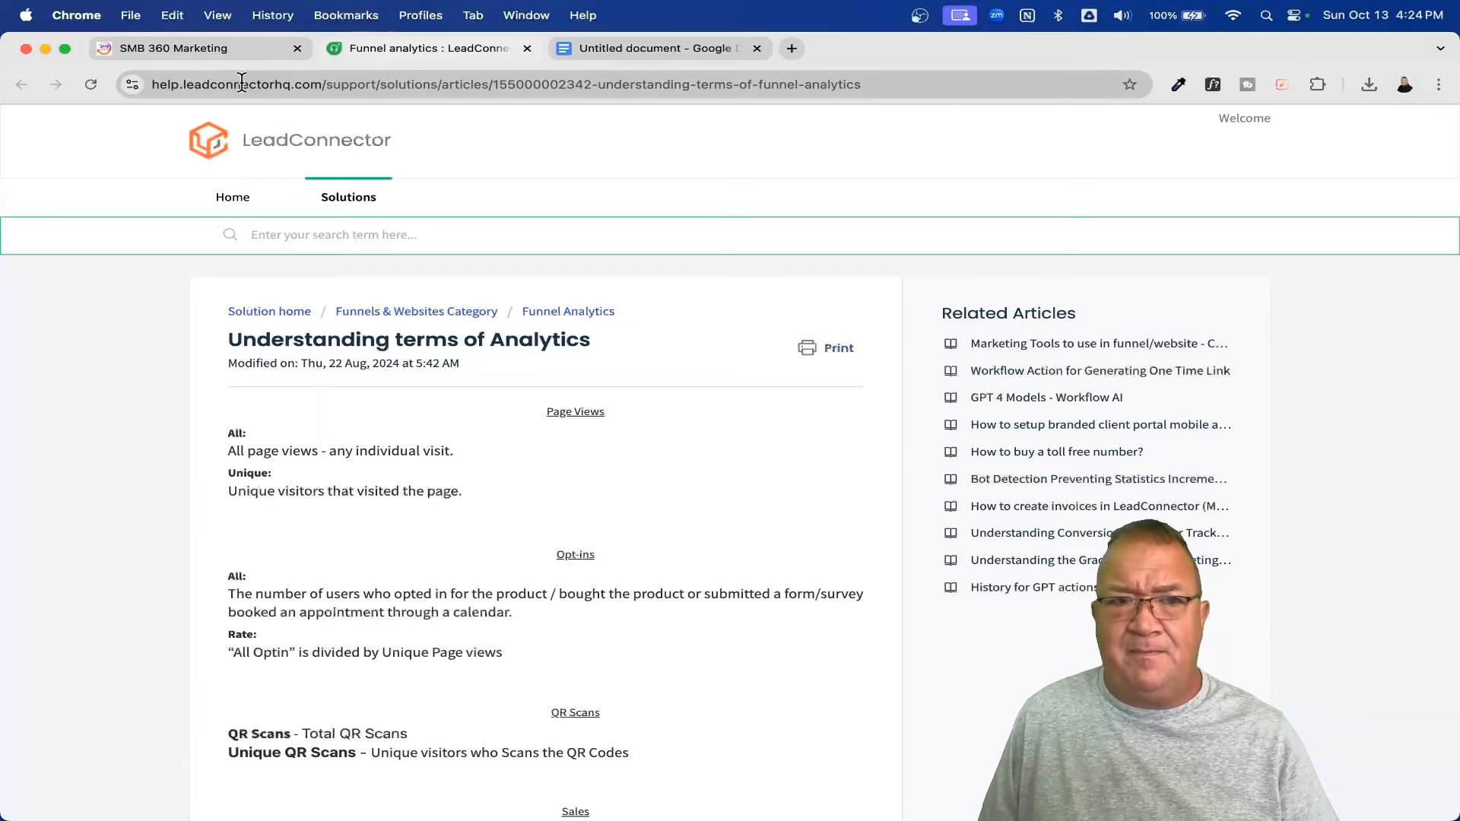
left_click(175, 48)
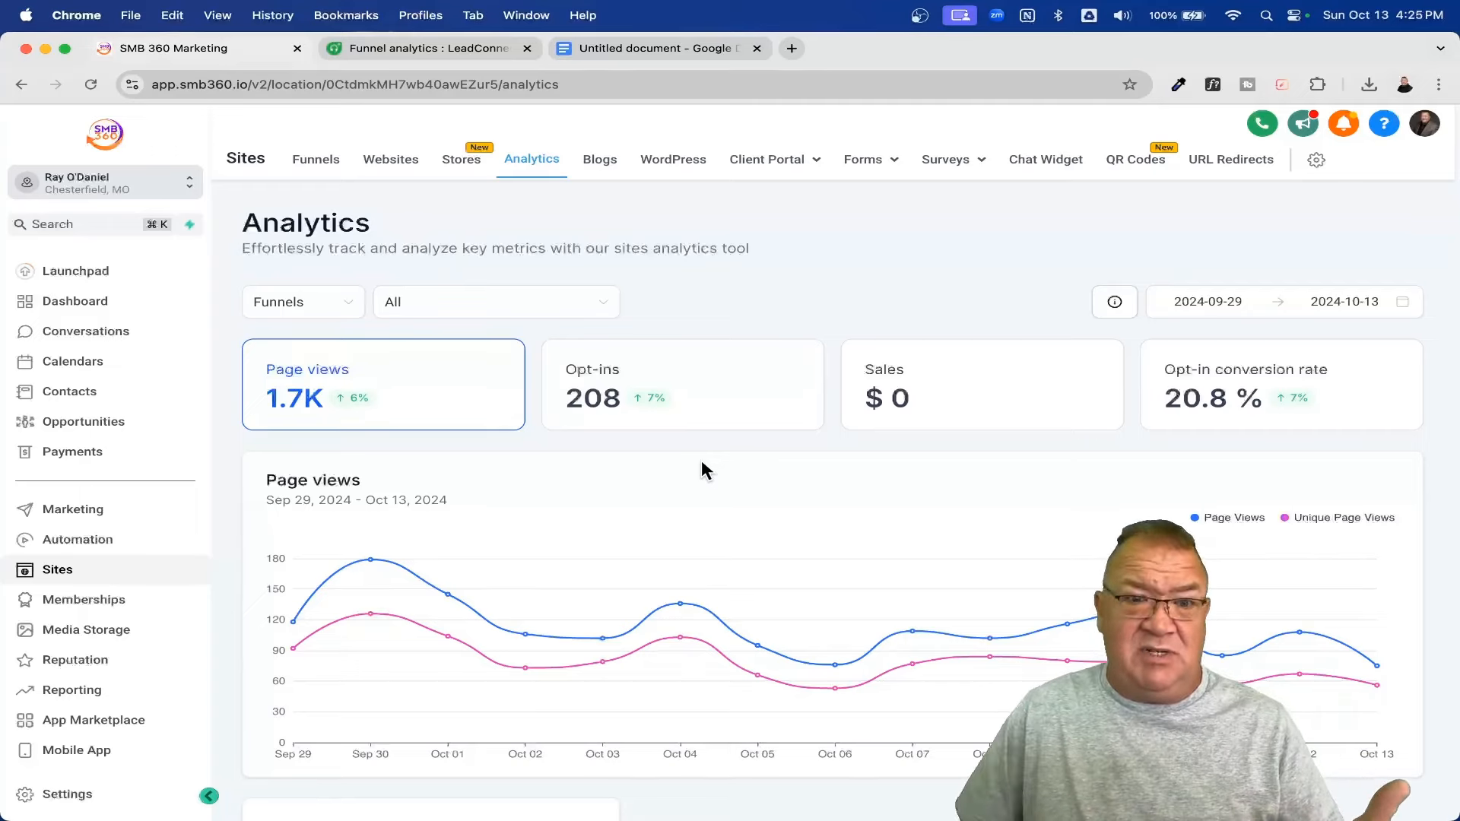
mouse_move(363, 287)
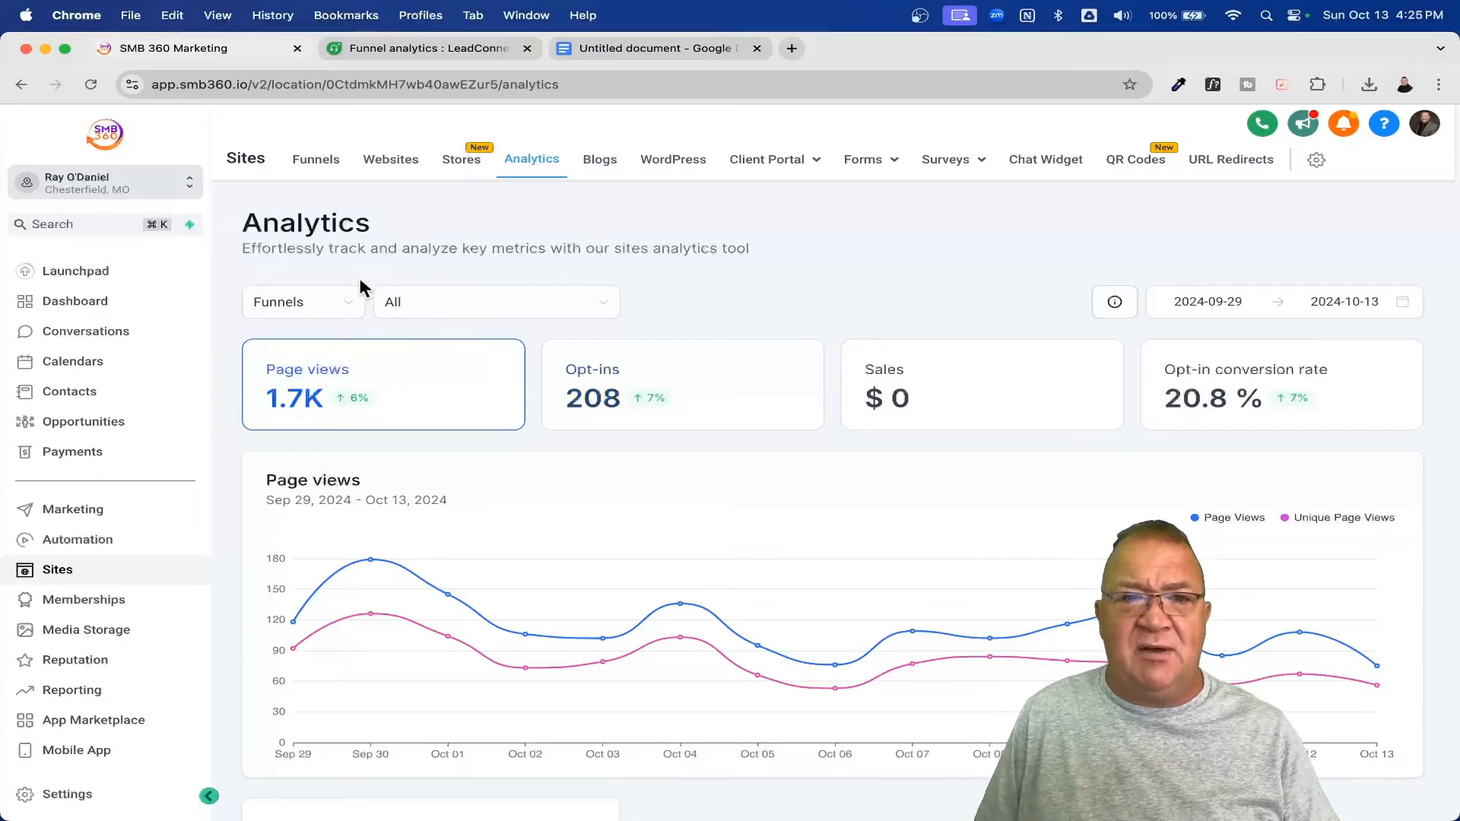
mouse_move(310, 456)
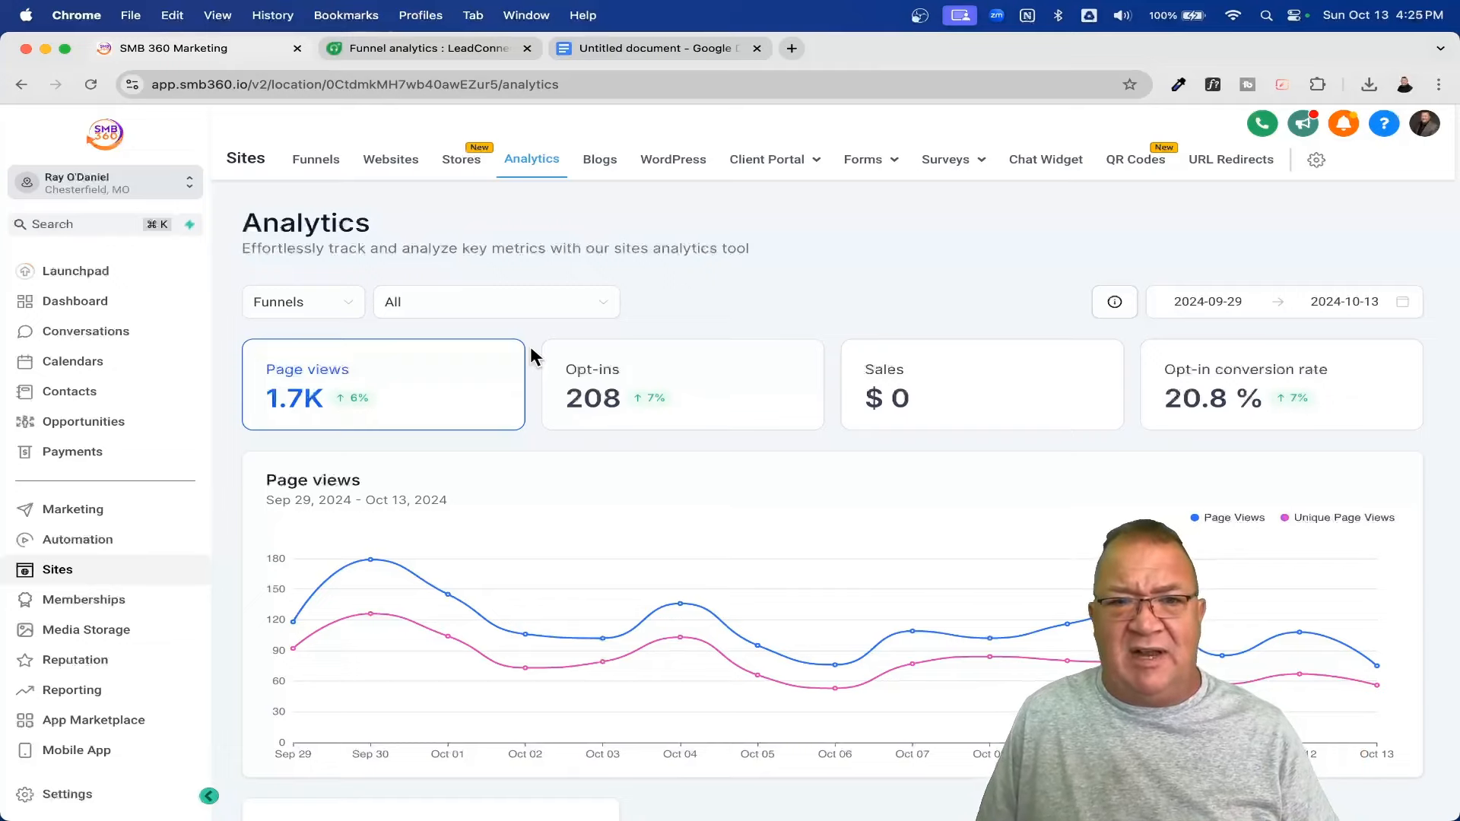
- Filter analytics to Highlevel Snapshot Funnel: 531 page views, 151 opt-ins, 36.1% conversion
left_click(496, 302)
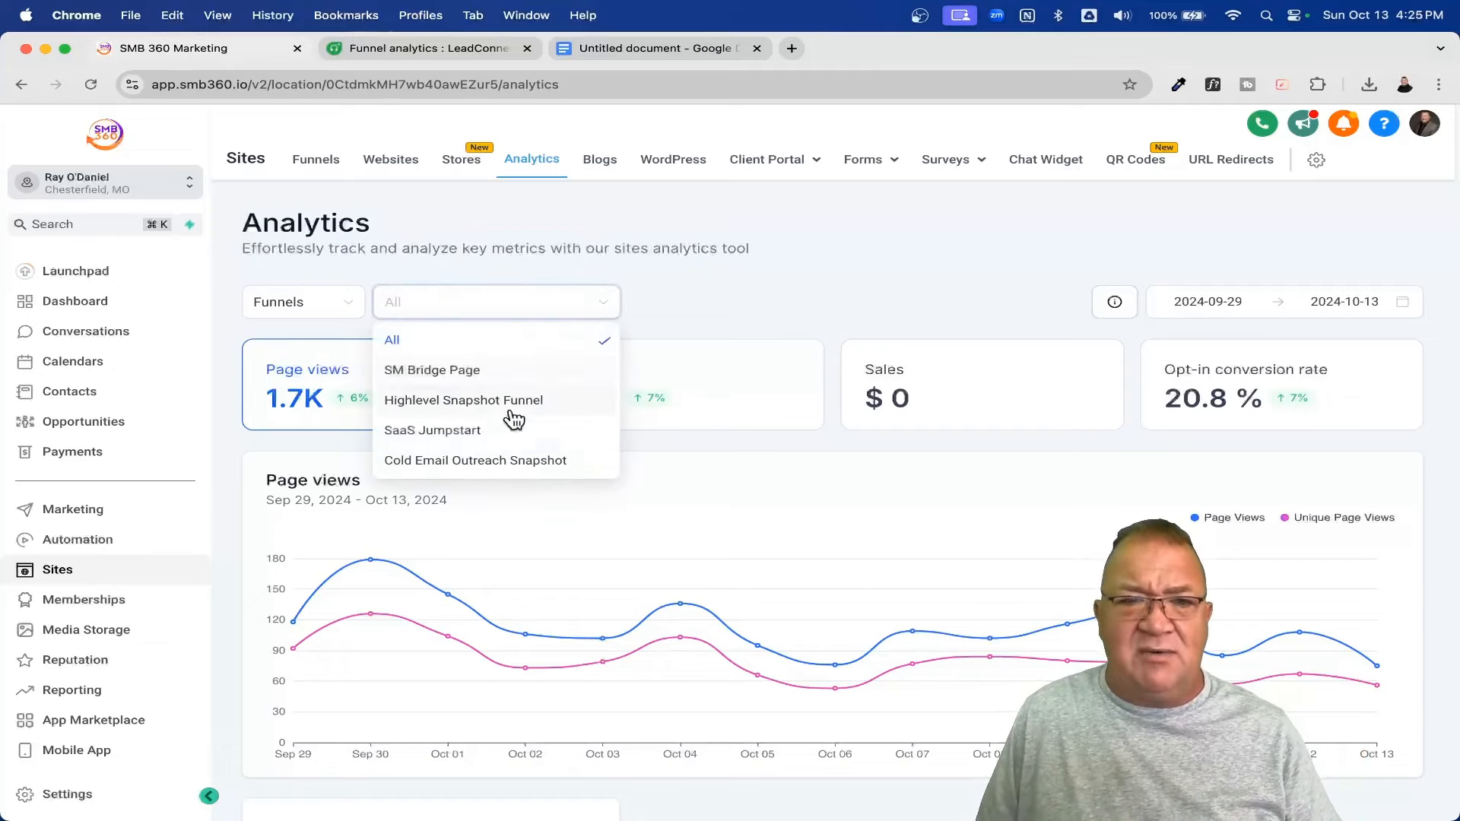
left_click(463, 400)
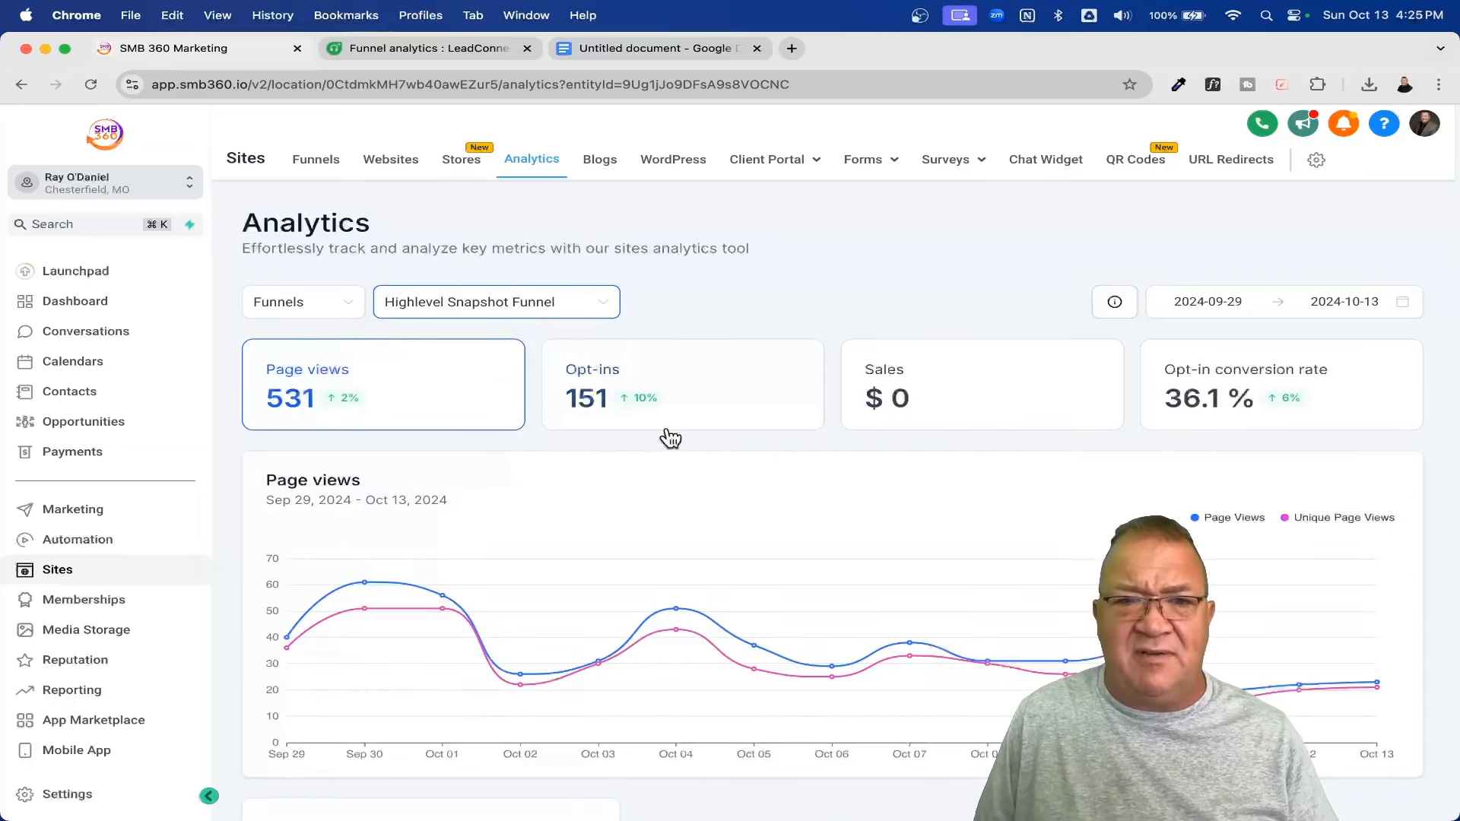
mouse_move(726, 317)
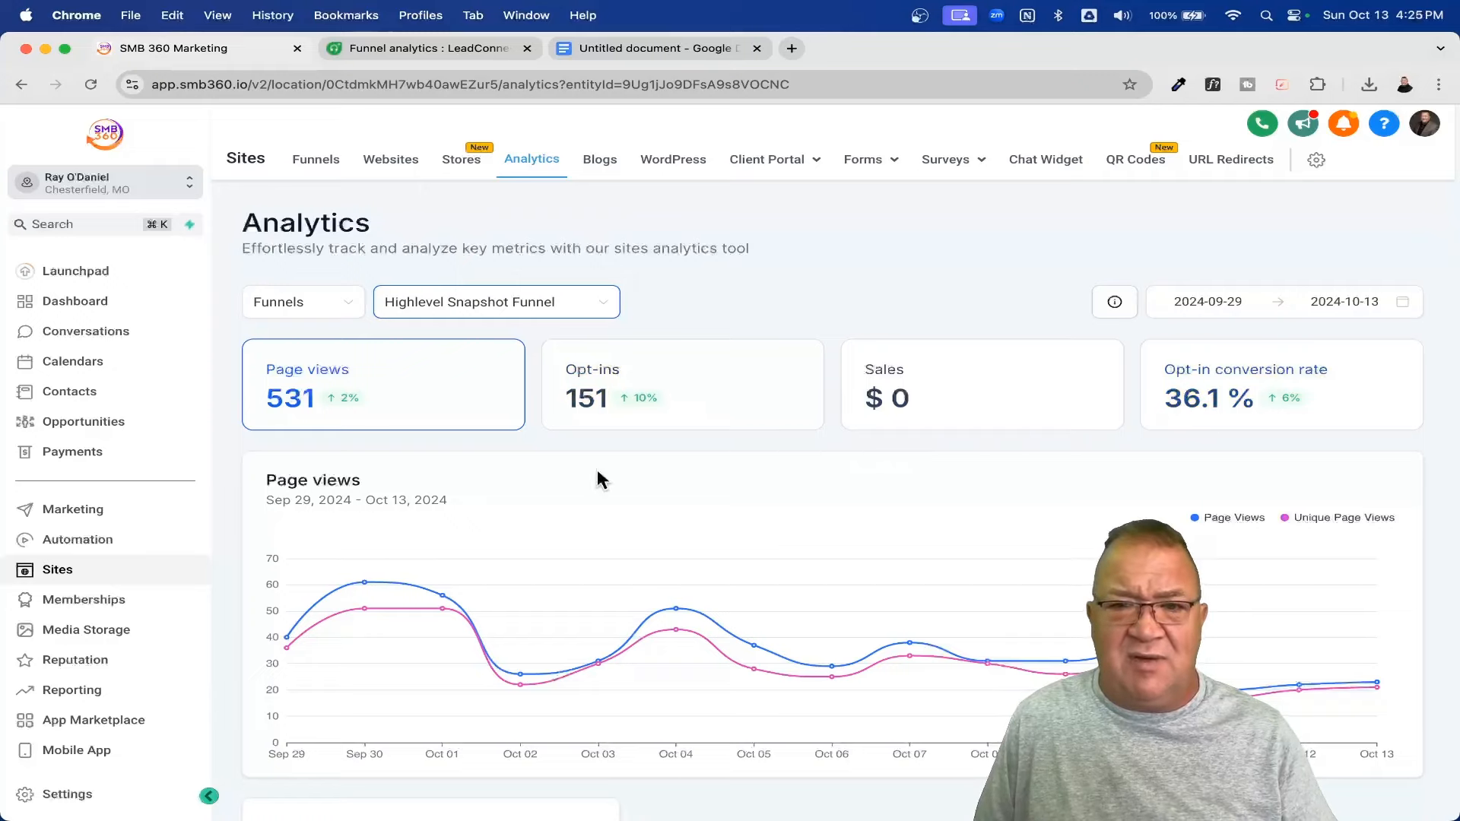
mouse_move(807, 447)
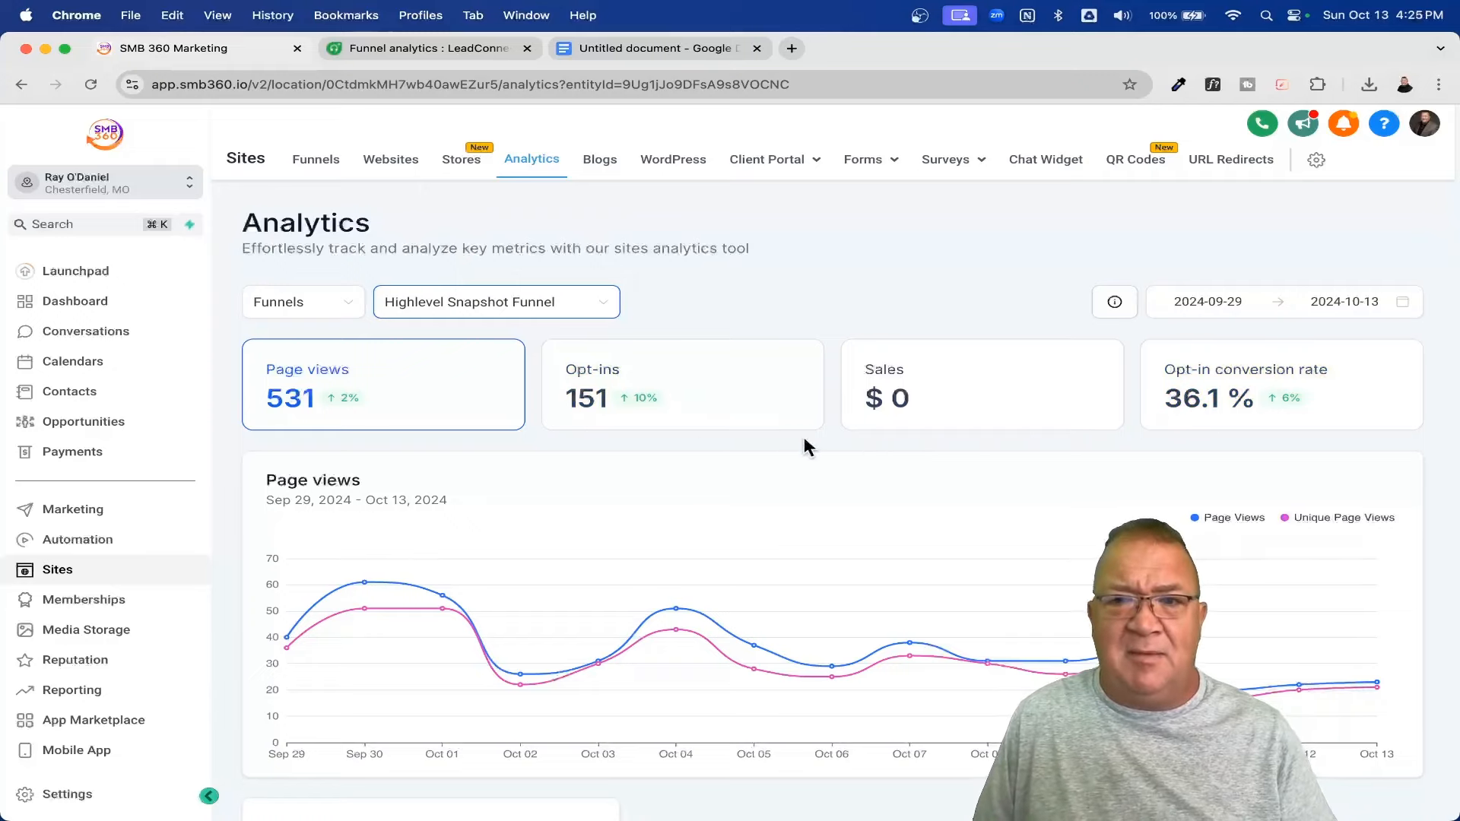
mouse_move(1137, 487)
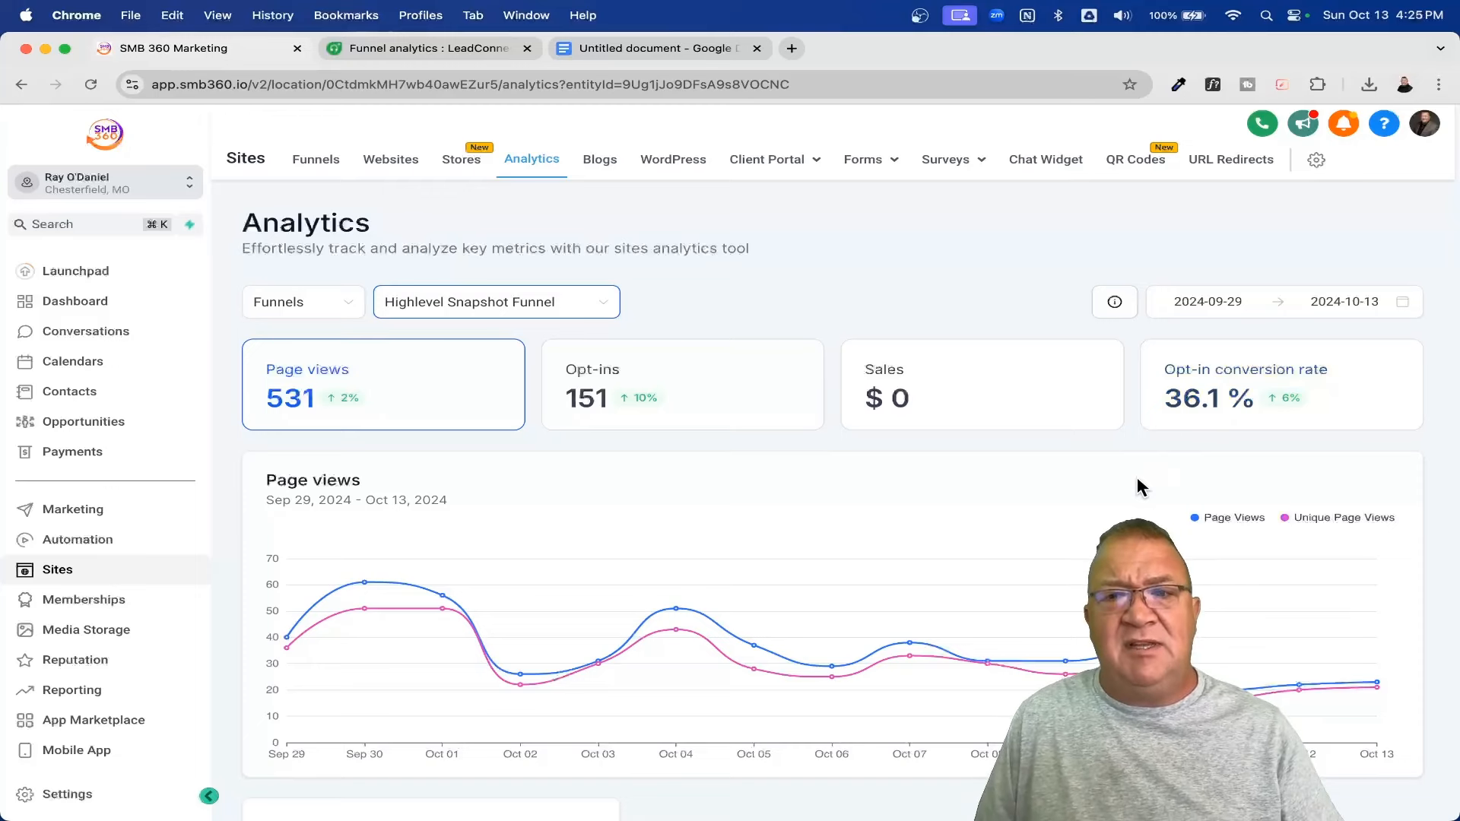
scroll("down", 3)
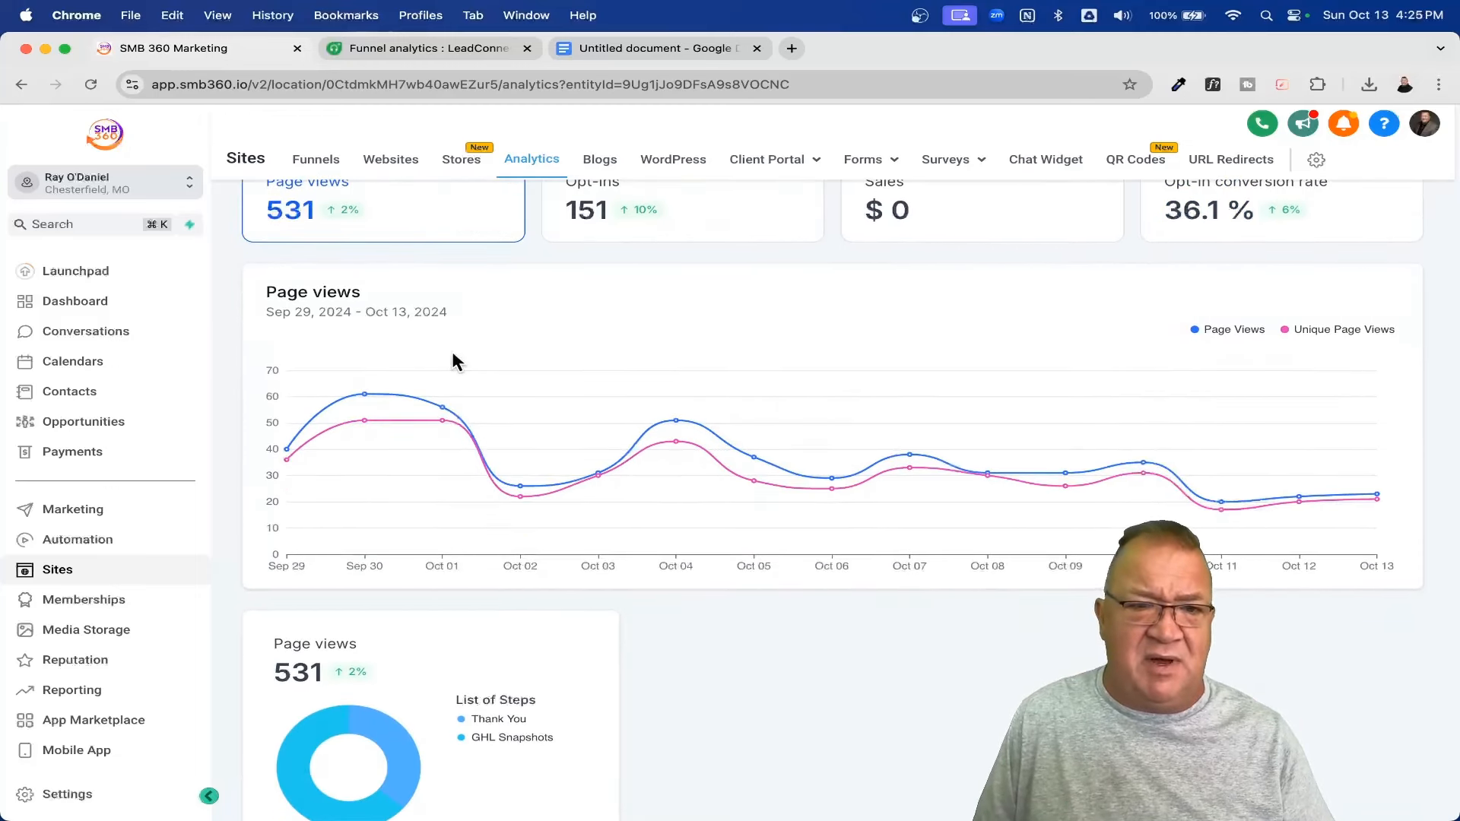
mouse_move(364, 395)
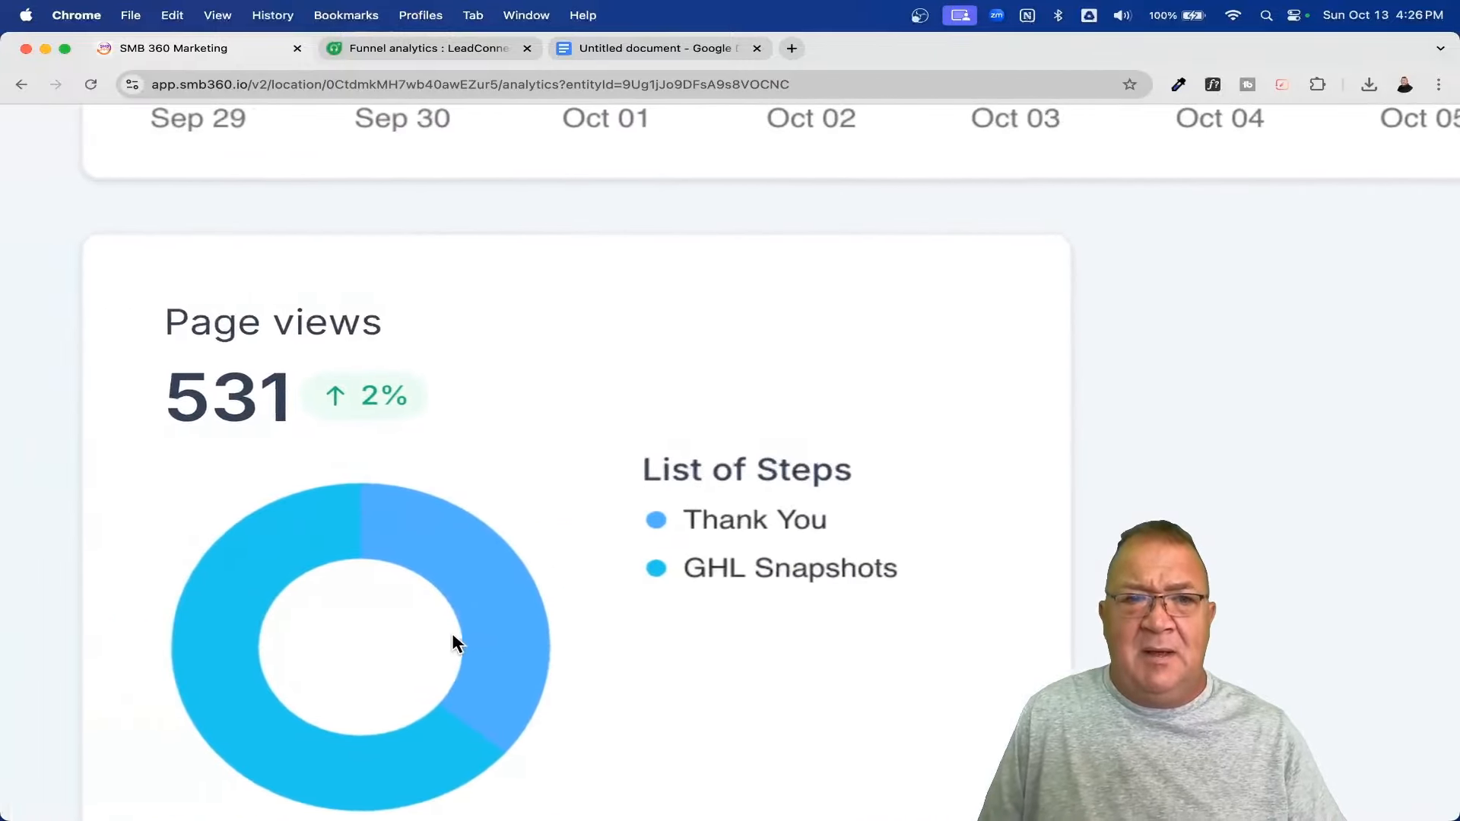
scroll("down", 3)
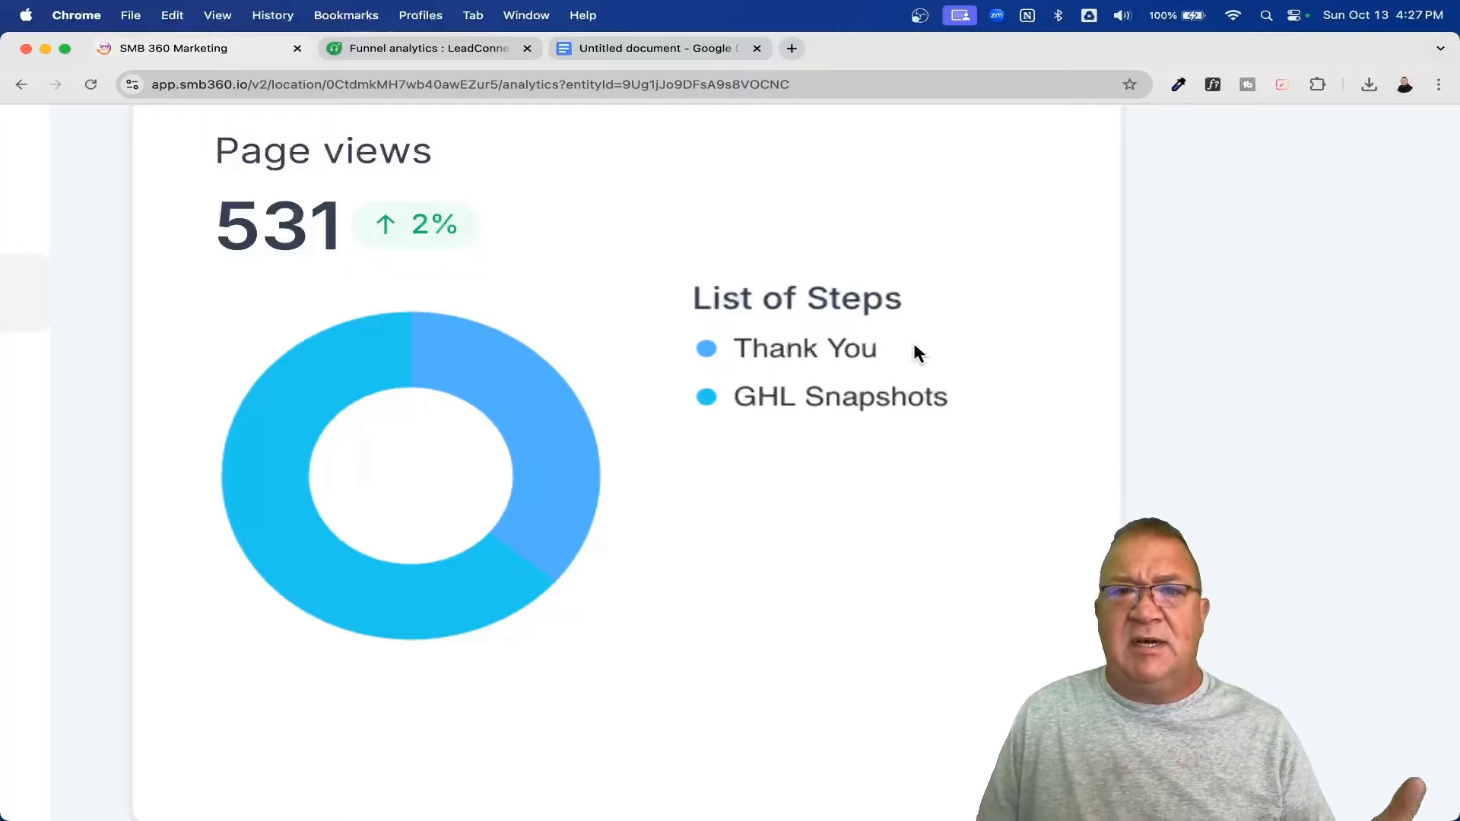
mouse_move(787, 328)
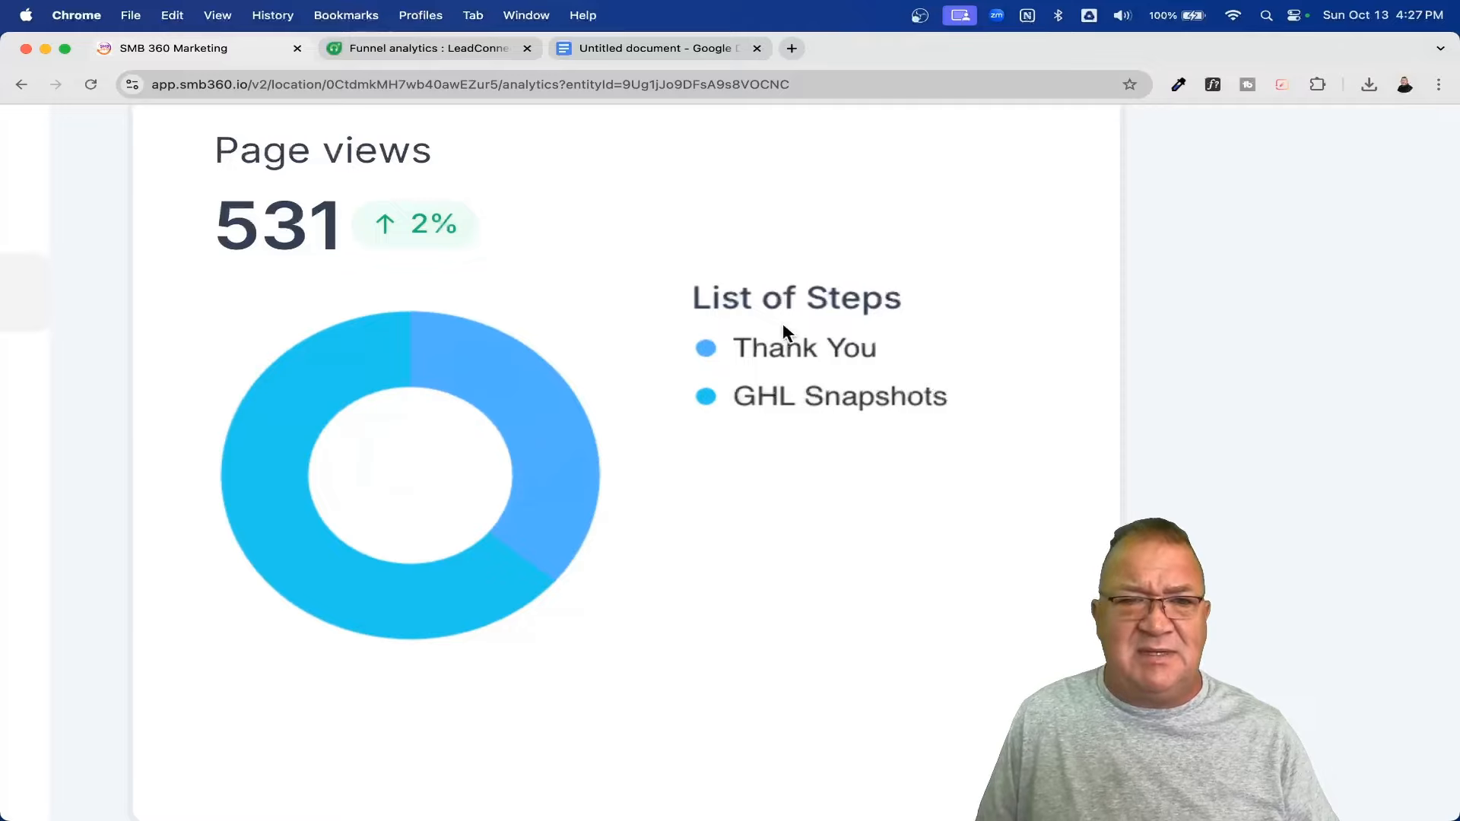
mouse_move(591, 432)
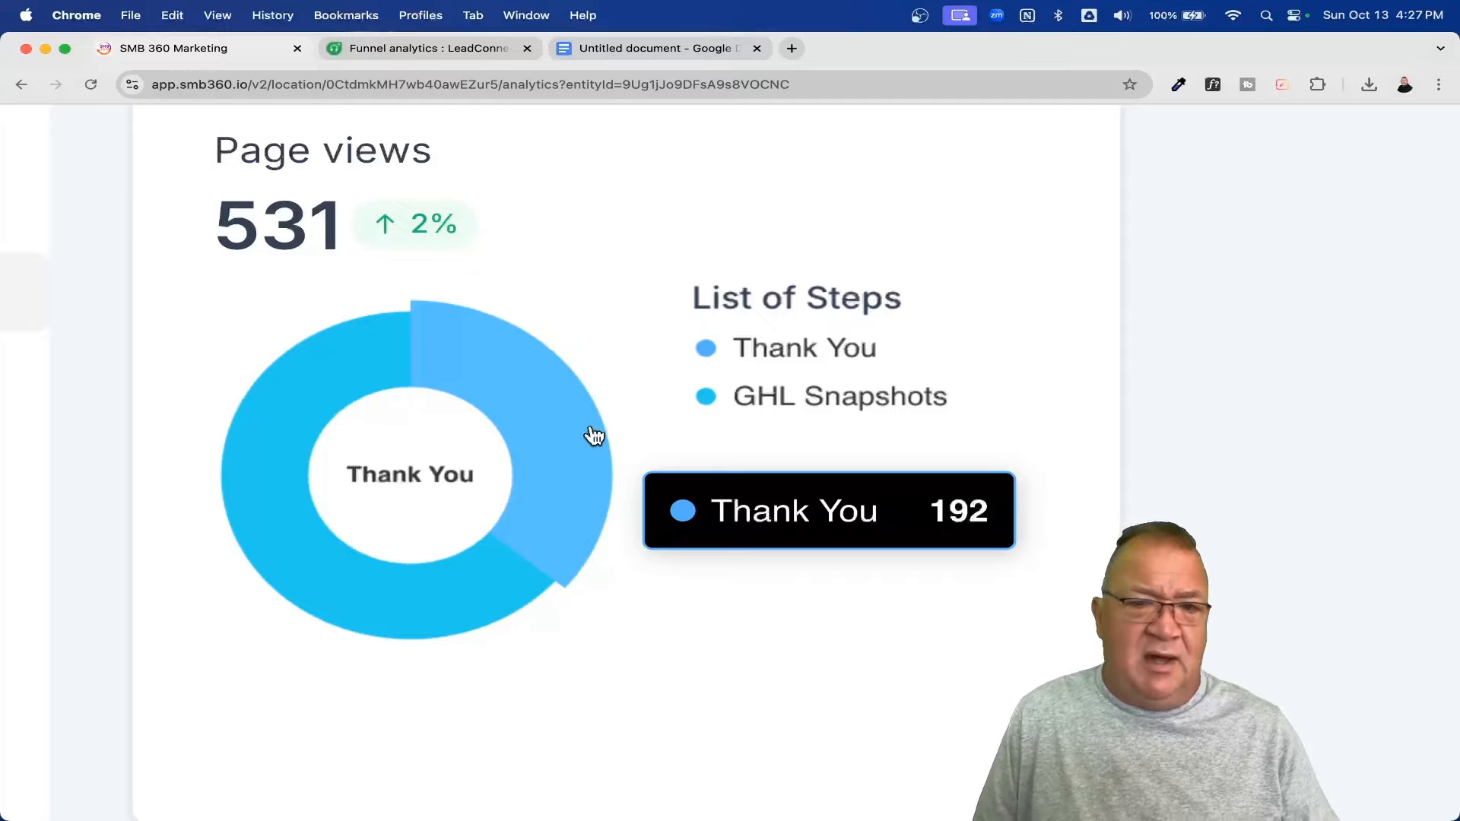
mouse_move(421, 603)
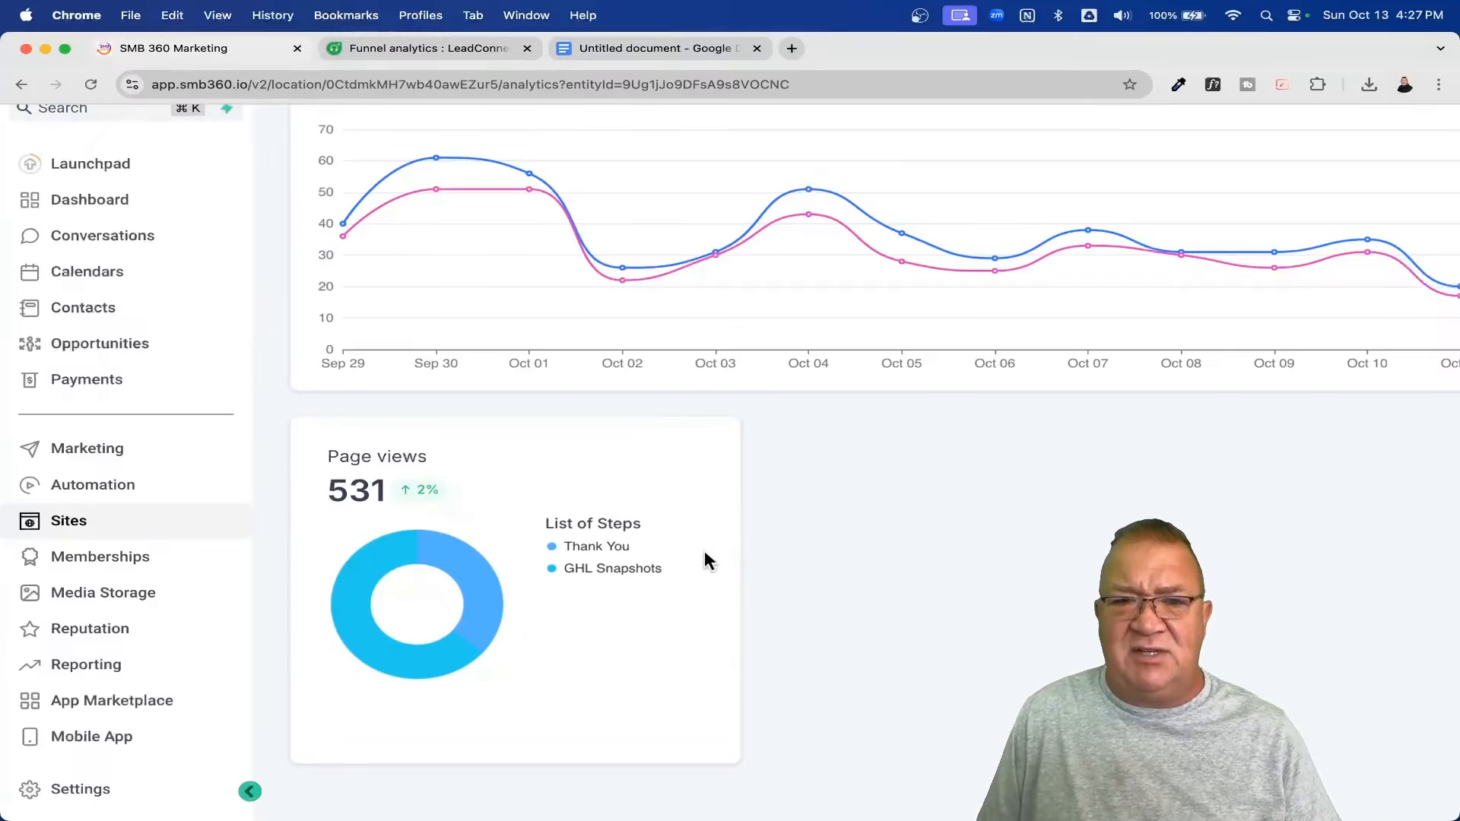
left_click(593, 201)
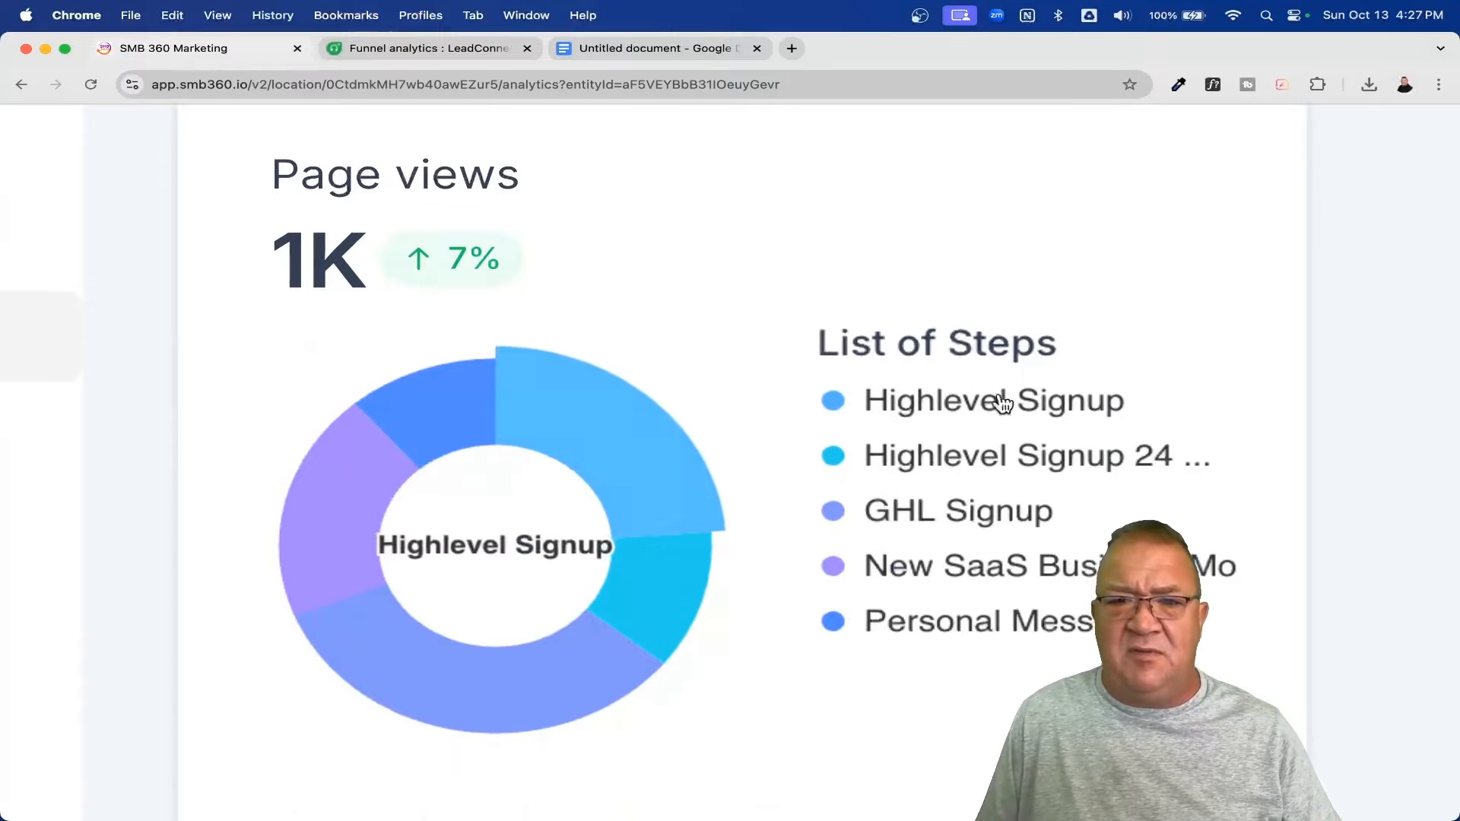
mouse_move(624, 447)
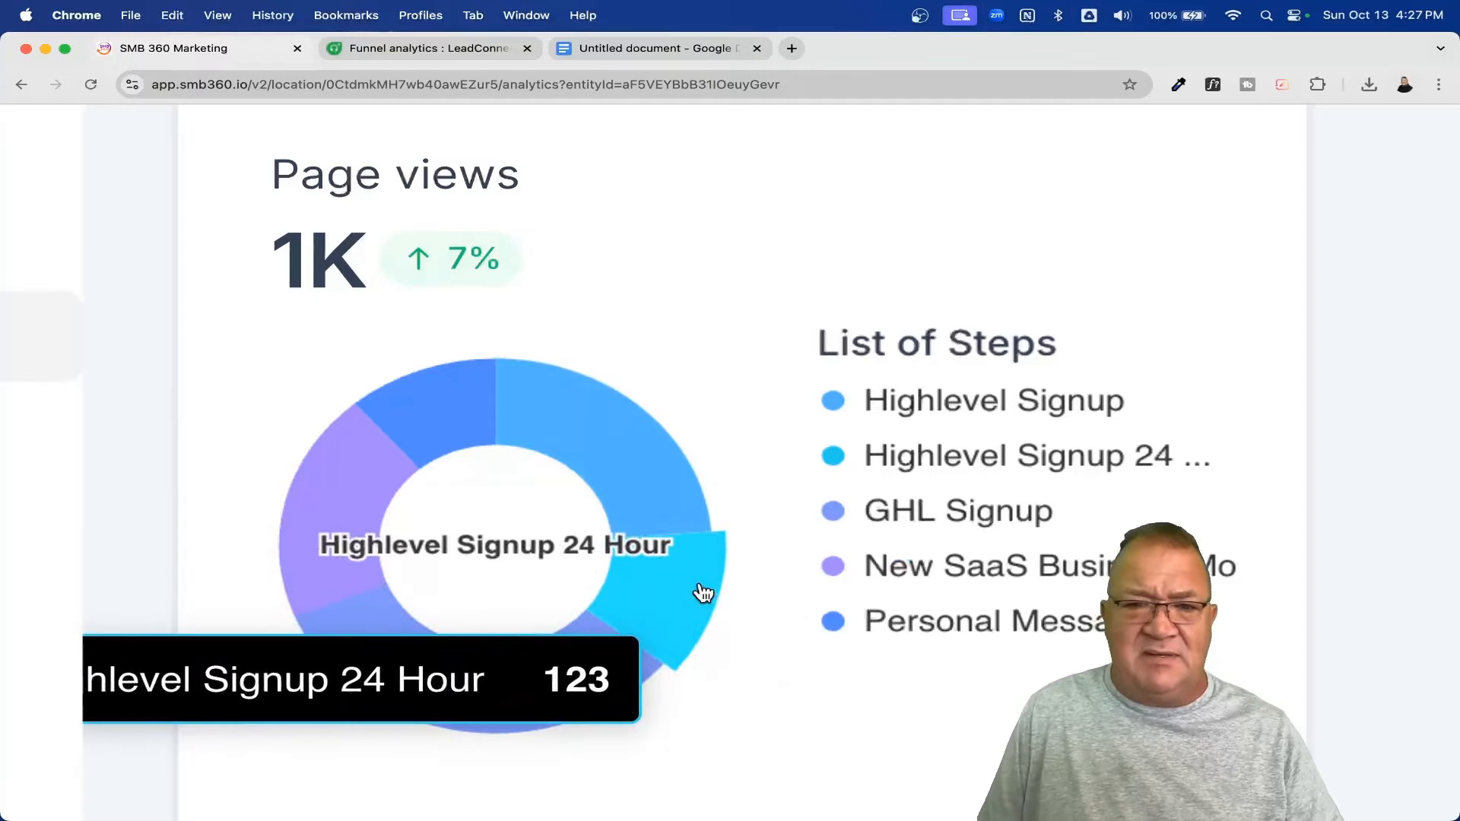
mouse_move(440, 399)
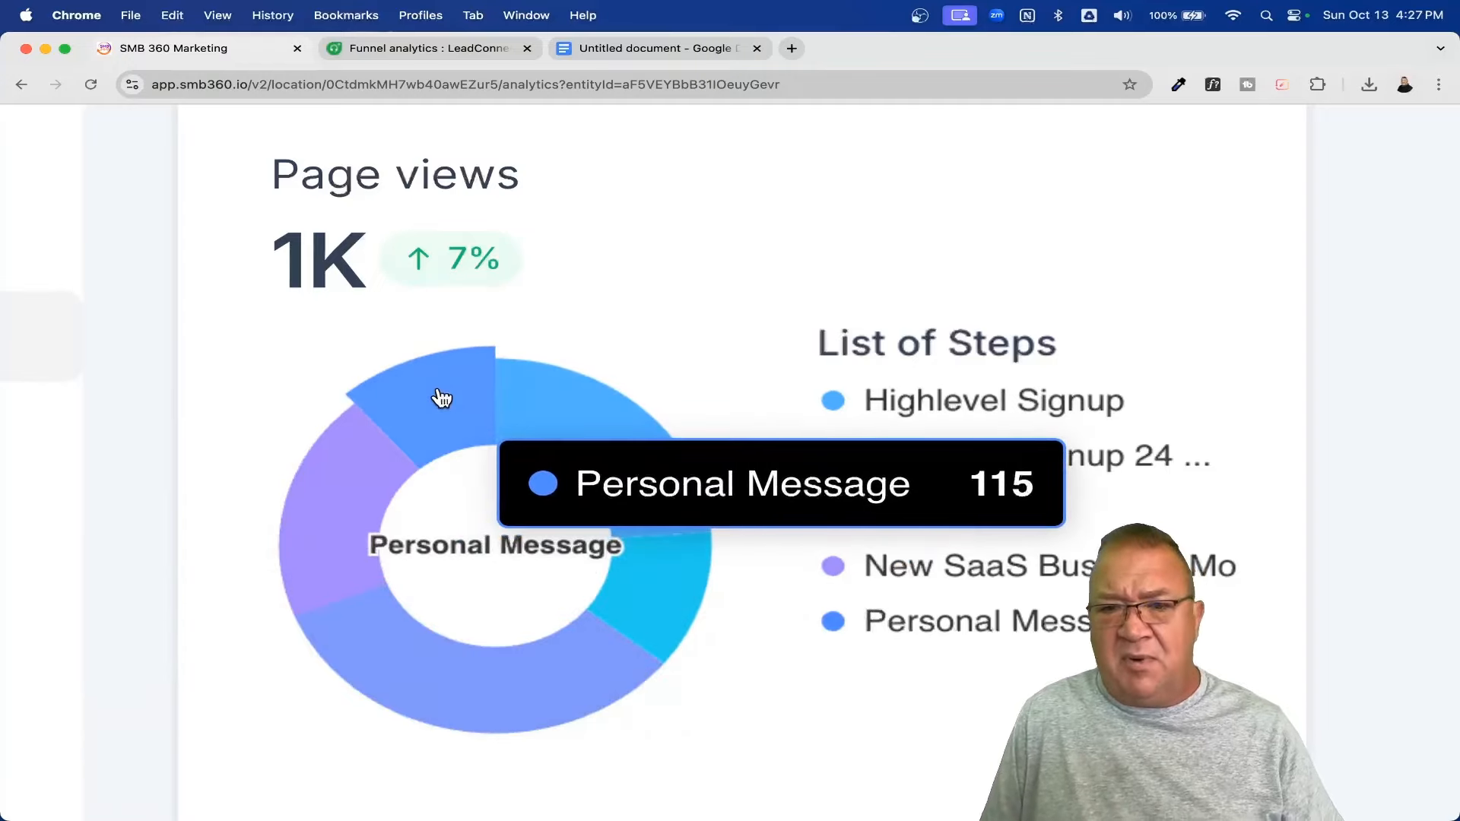
mouse_move(339, 511)
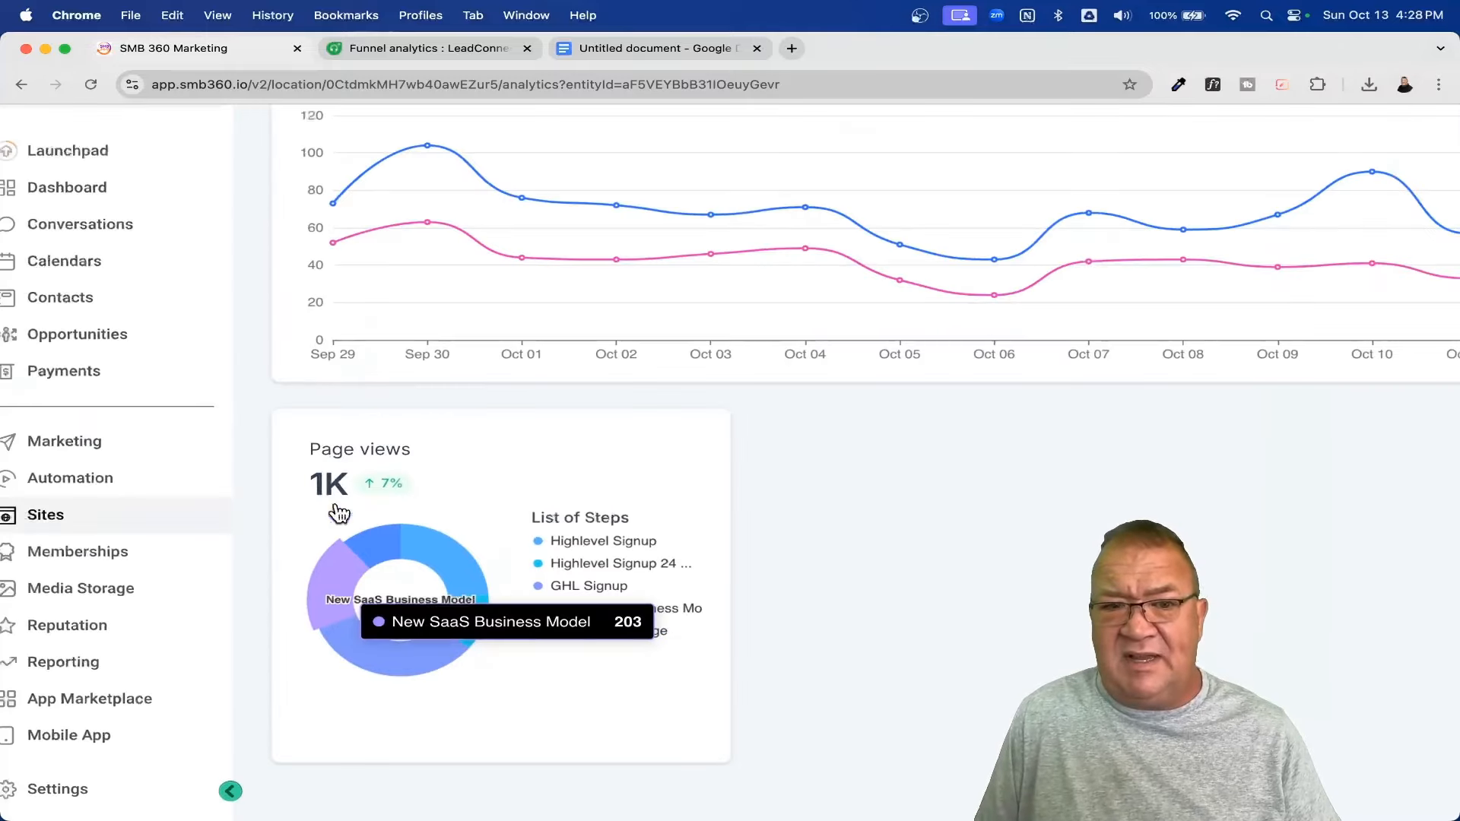
scroll("up", 3)
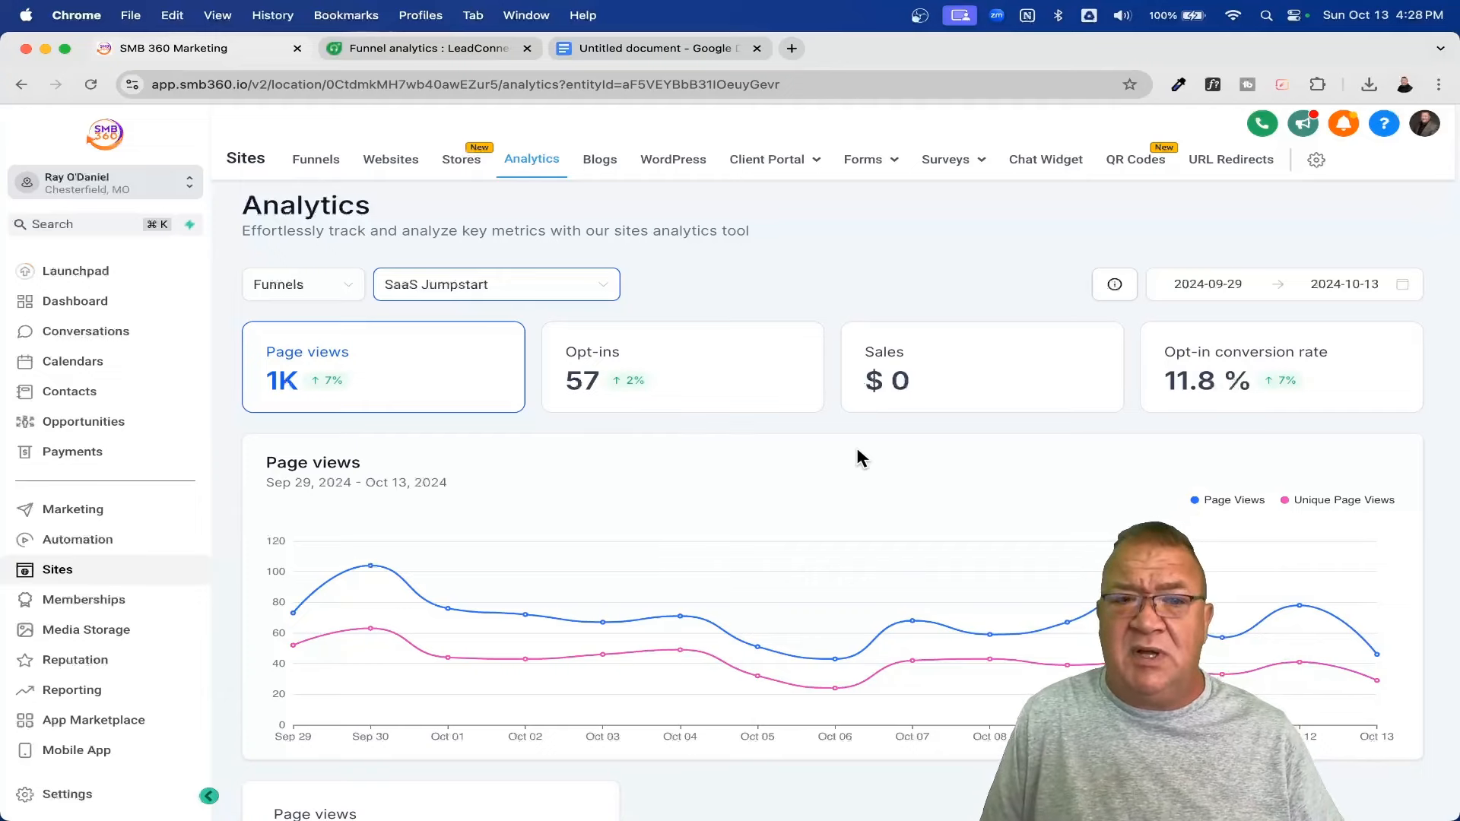
- Reselect Highlevel Snapshot Funnel in the funnel dropdown and scroll through its 531-view analytics
left_click(496, 284)
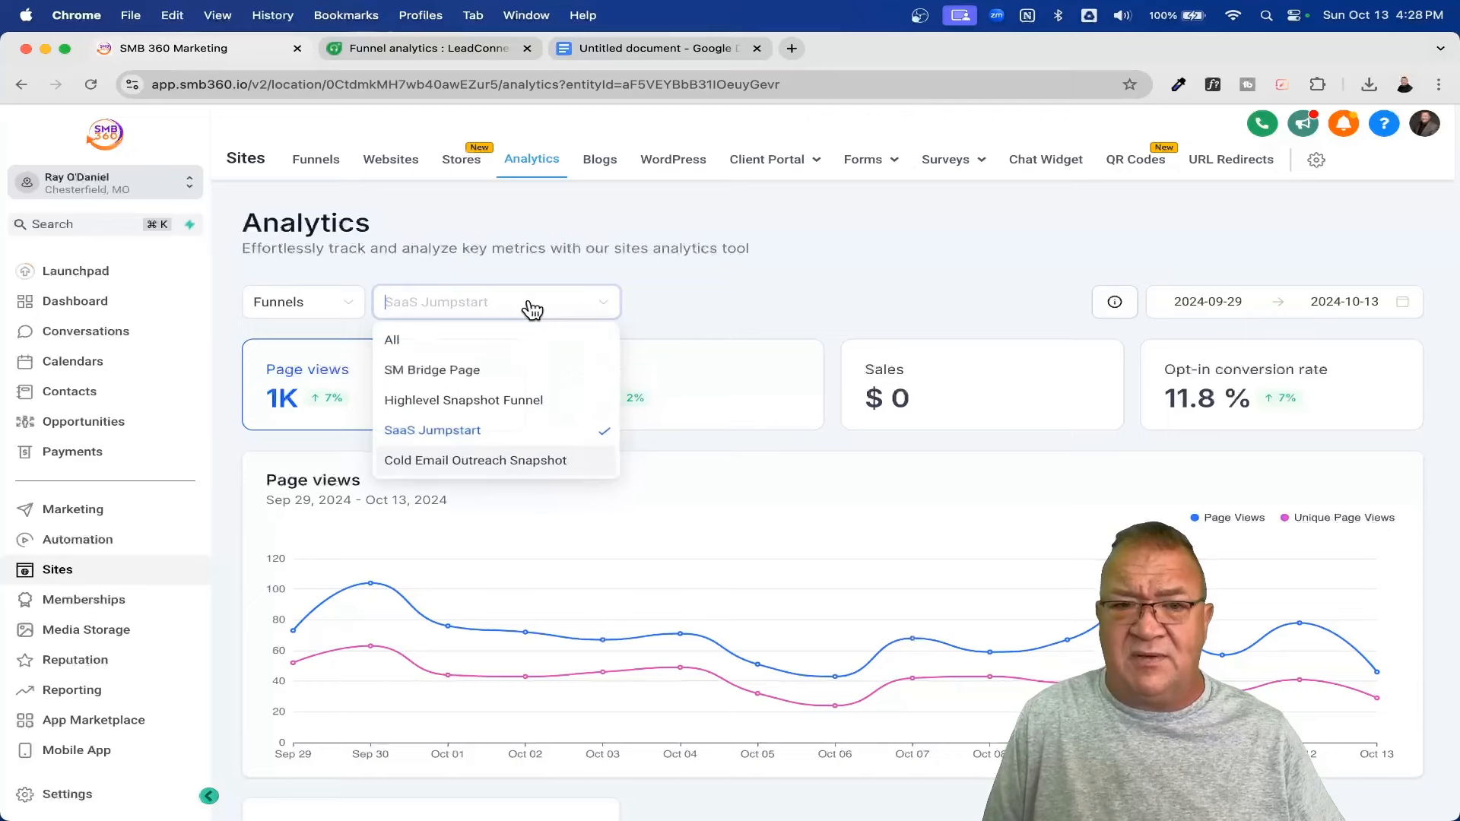
left_click(463, 400)
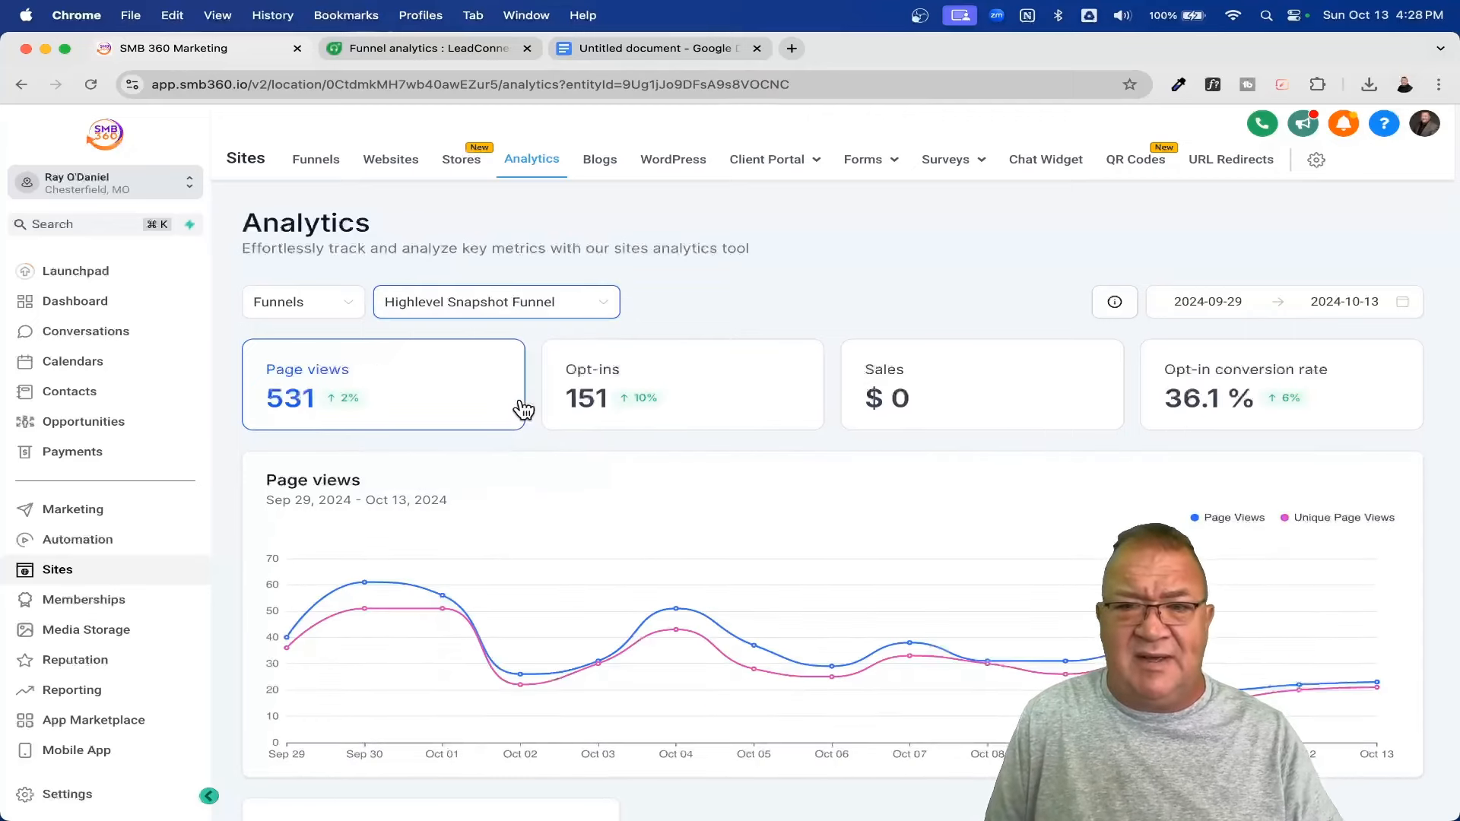
mouse_move(903, 411)
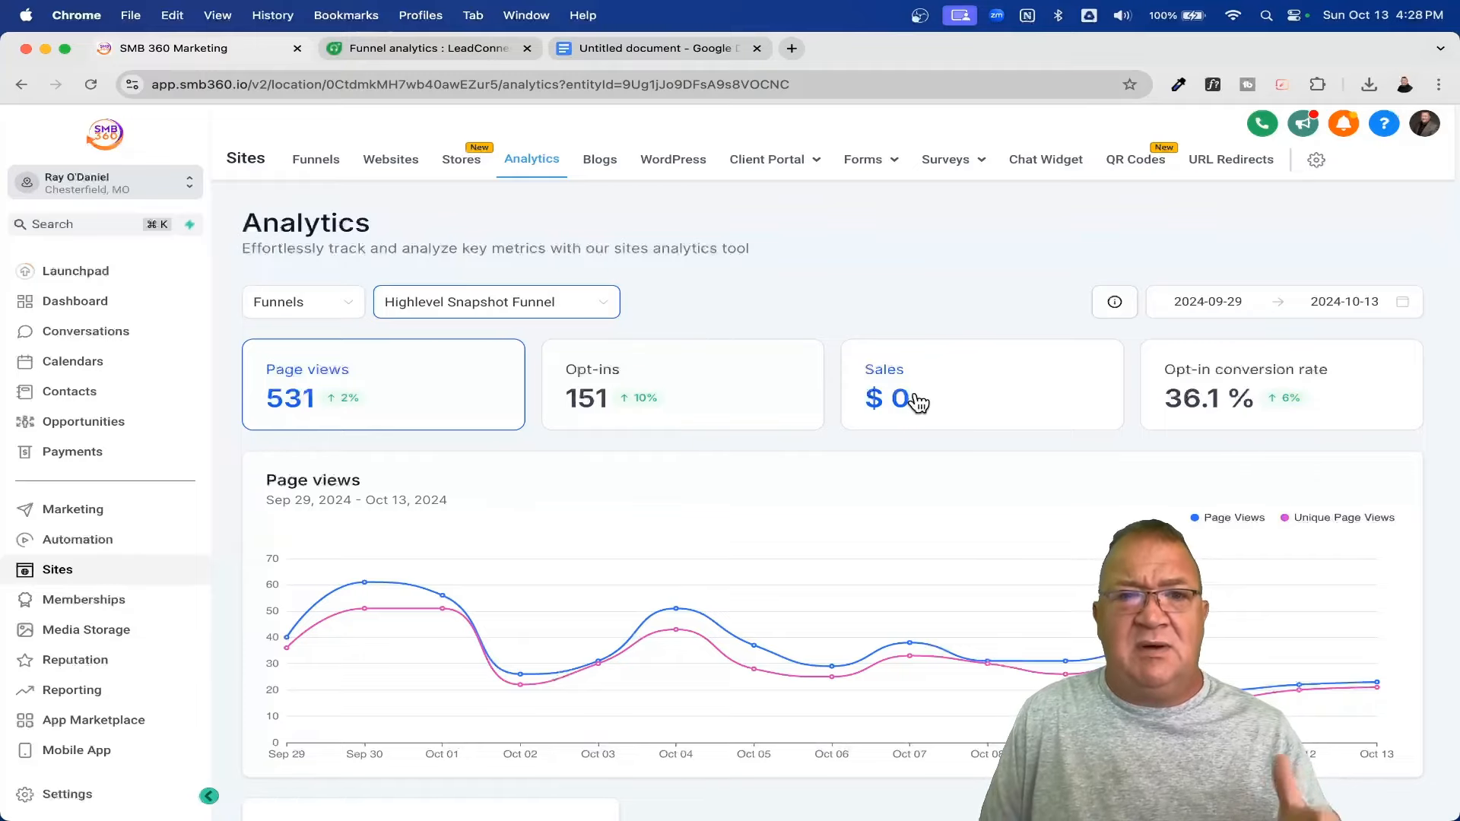
scroll("down", 3)
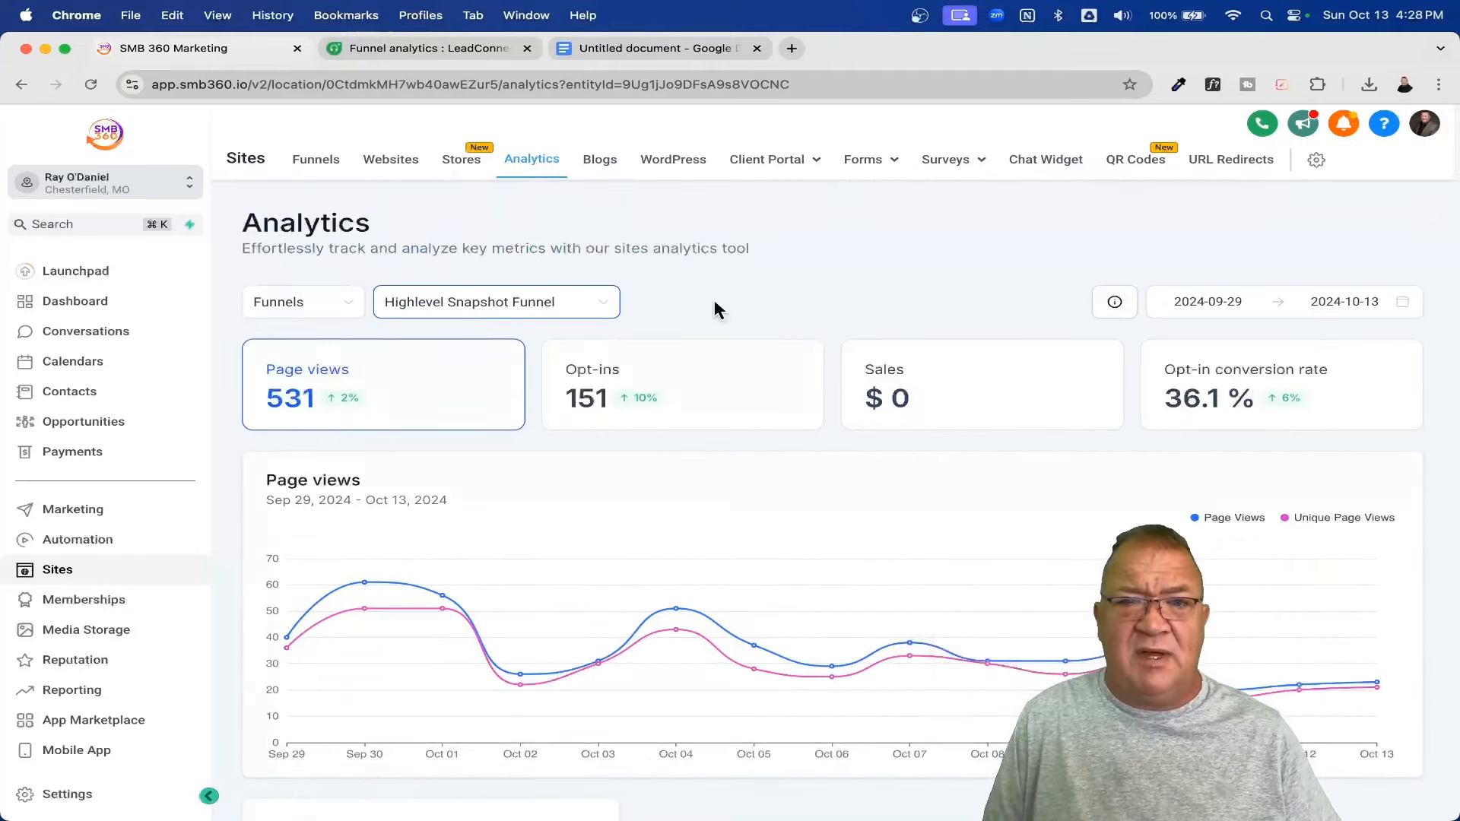
mouse_move(705, 488)
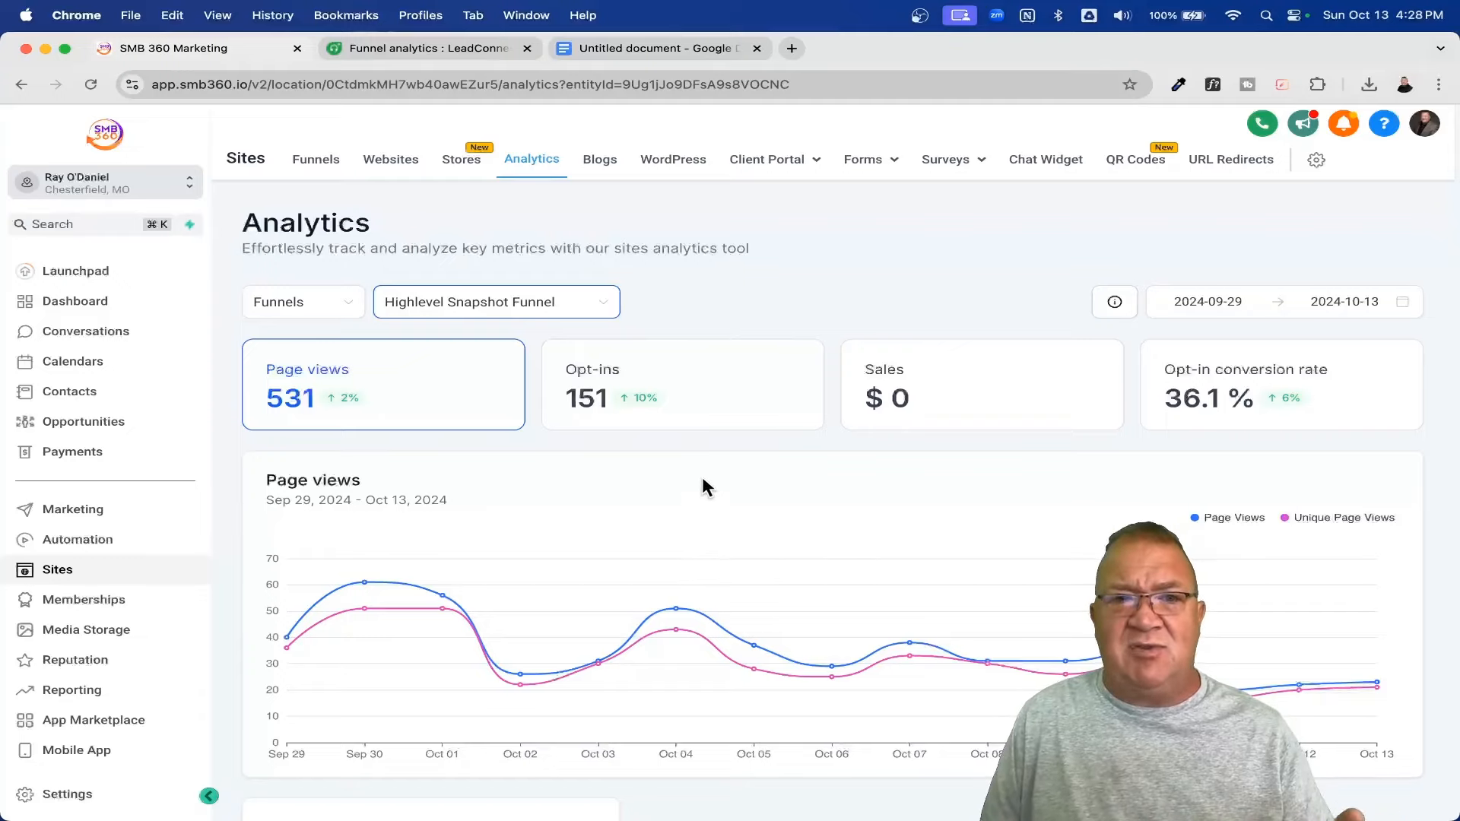
- Check Websites and QR Codes analytics, then return to all funnels (1.7K views, 20.8%)
left_click(279, 369)
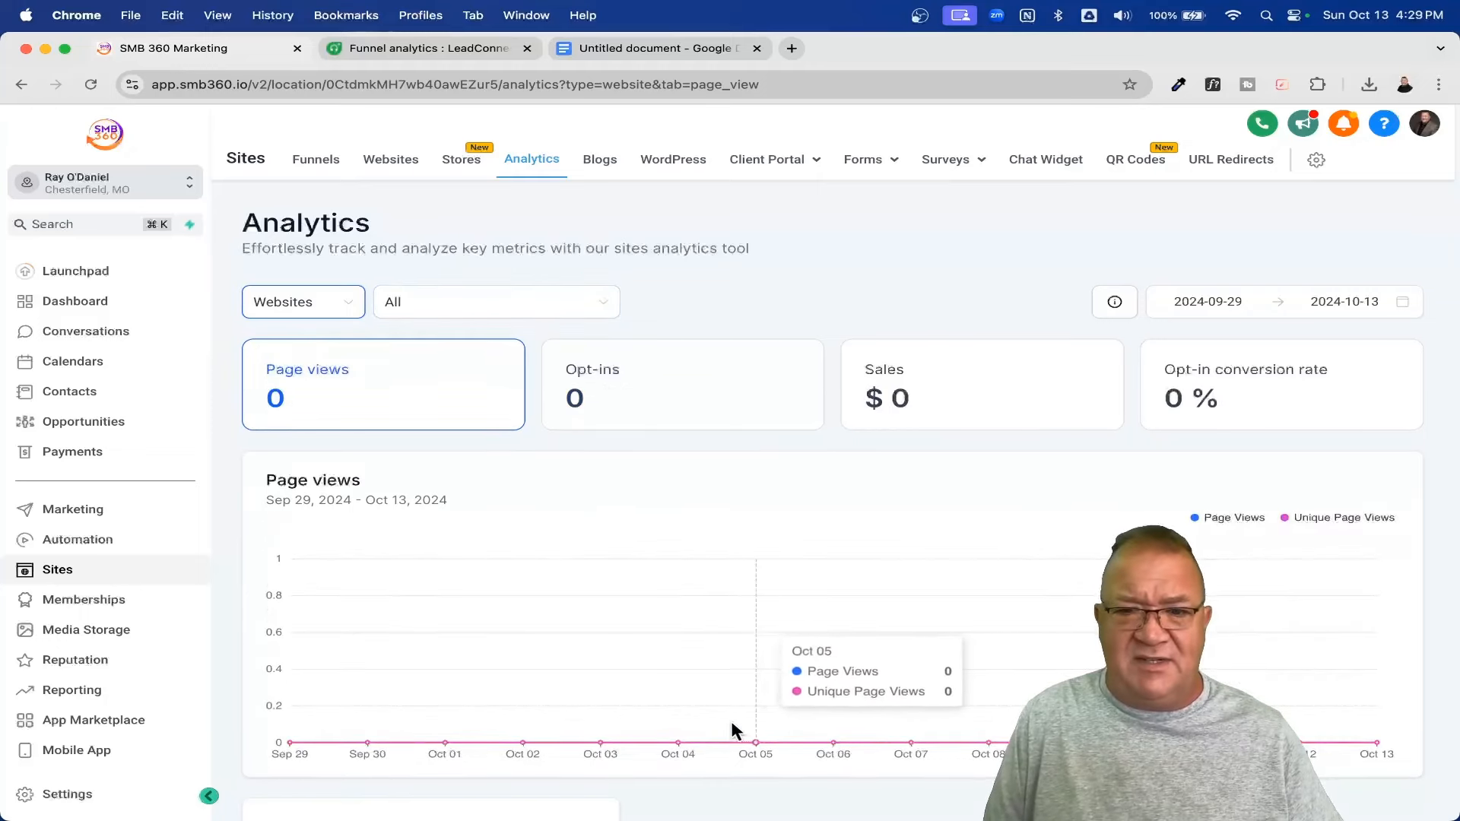
left_click(303, 302)
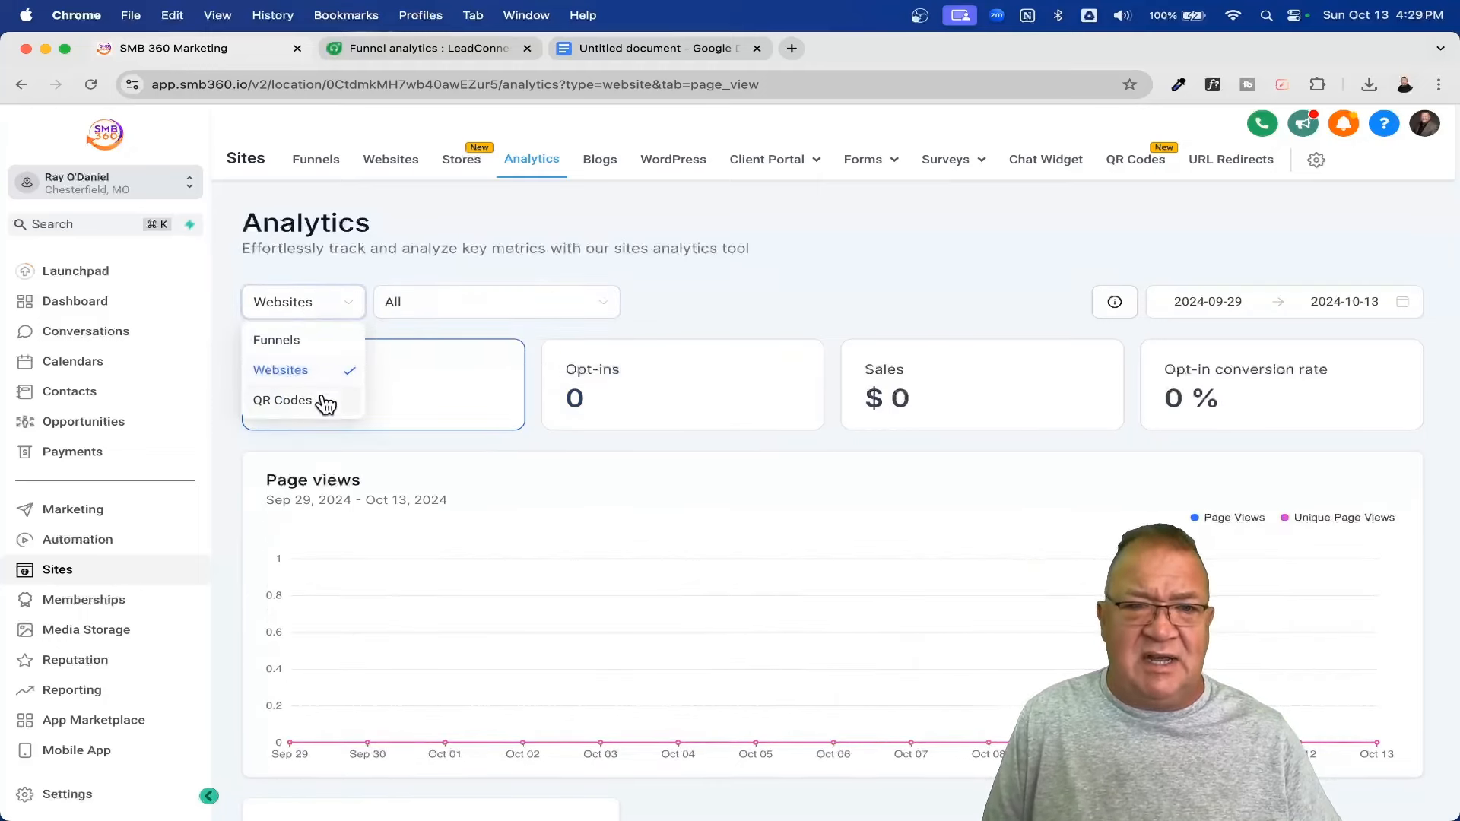
left_click(283, 400)
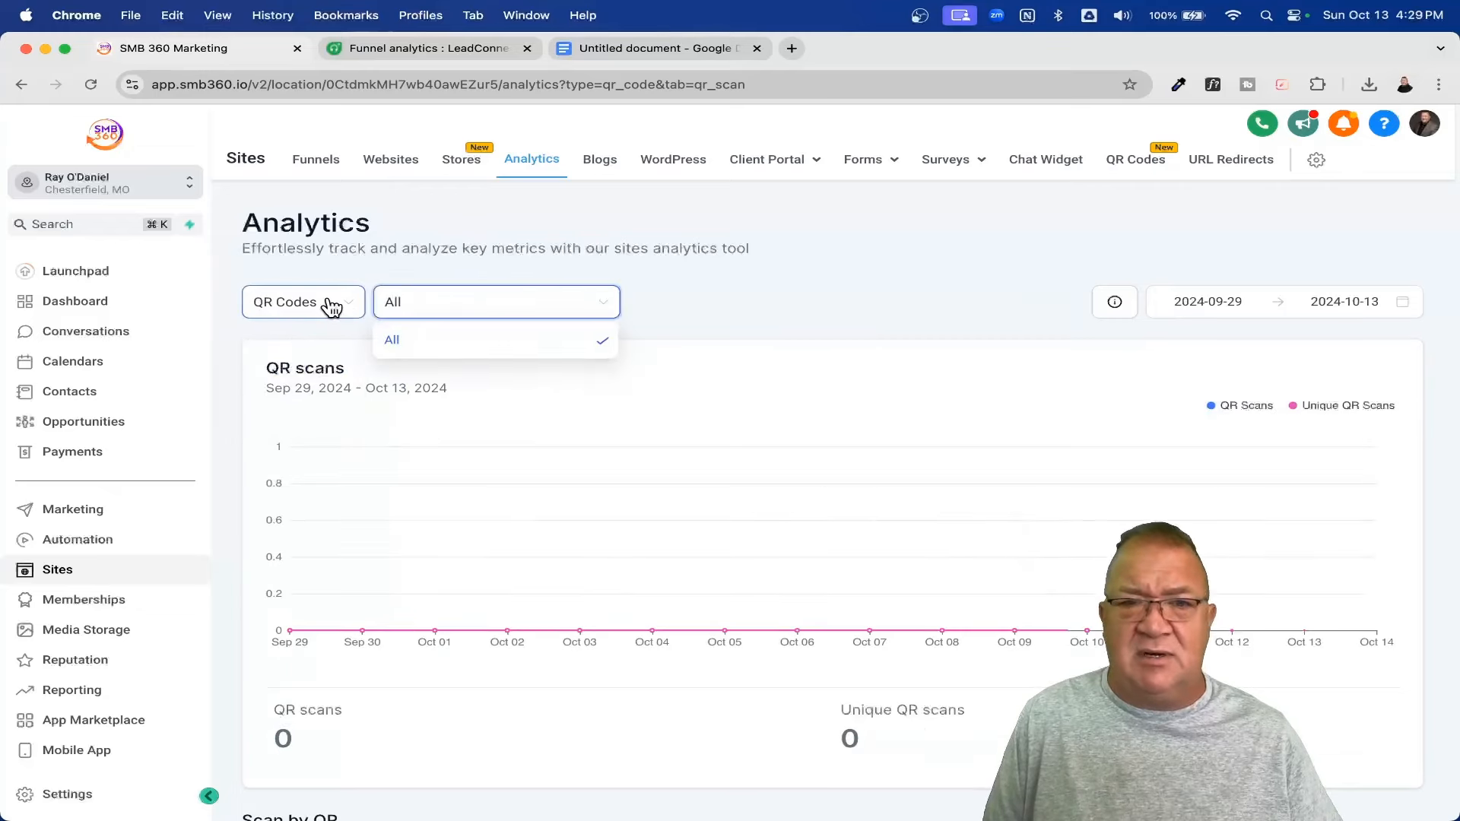
left_click(302, 302)
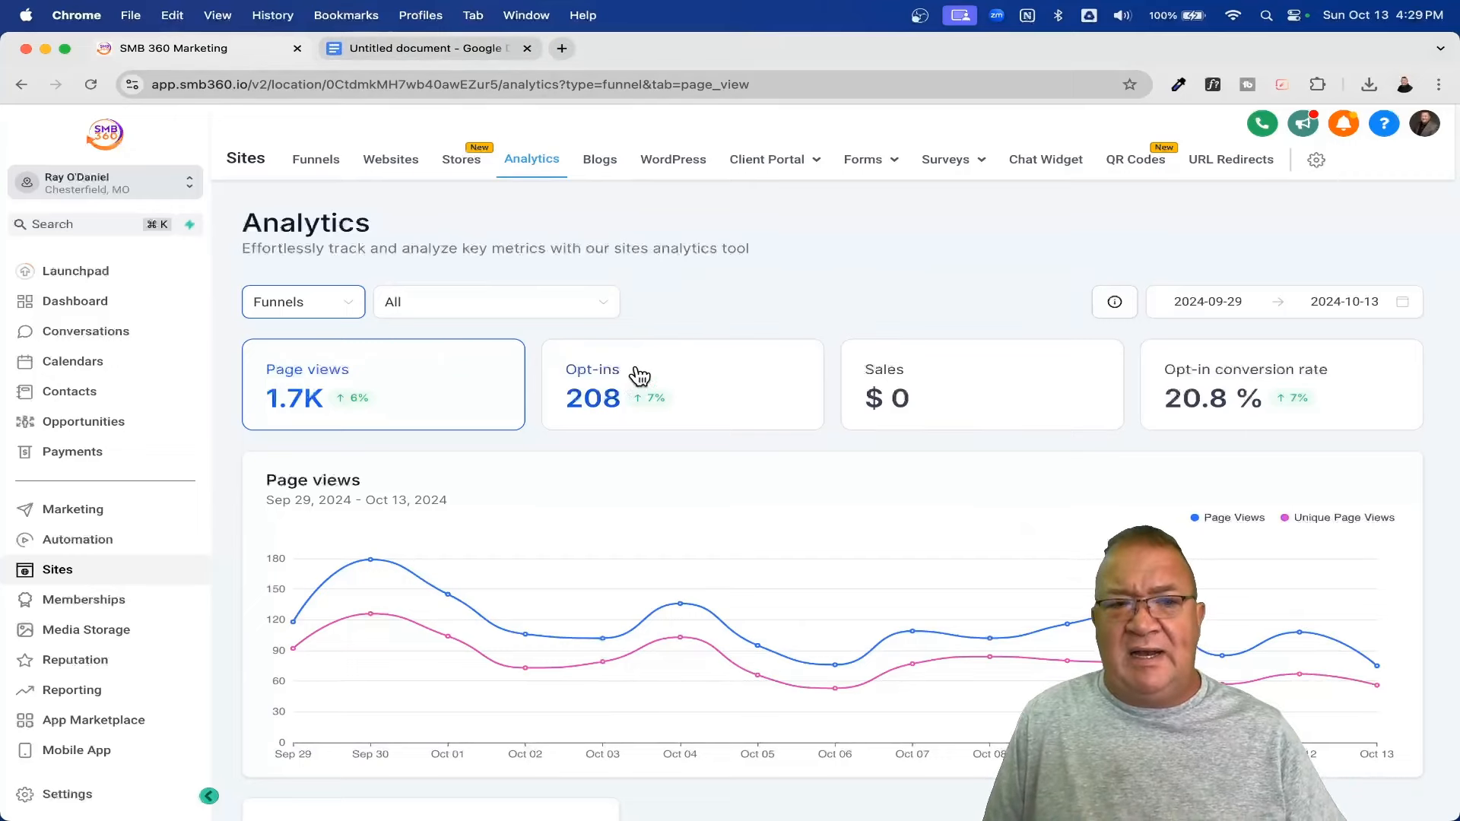
- Inspect the Highlevel Snapshot Funnel's Settings head tracking code and Google tag, then go back
left_click(316, 158)
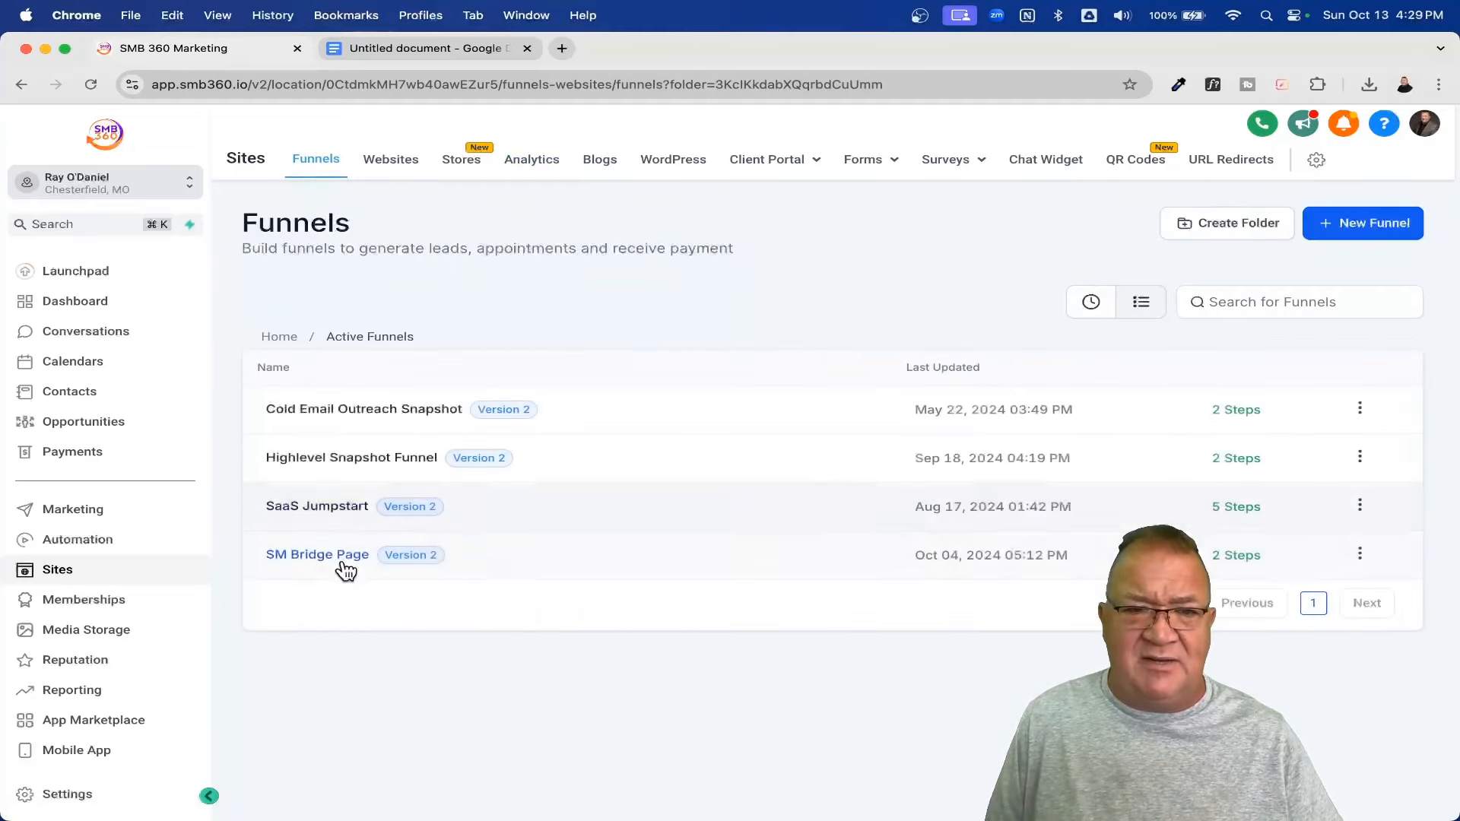
left_click(351, 458)
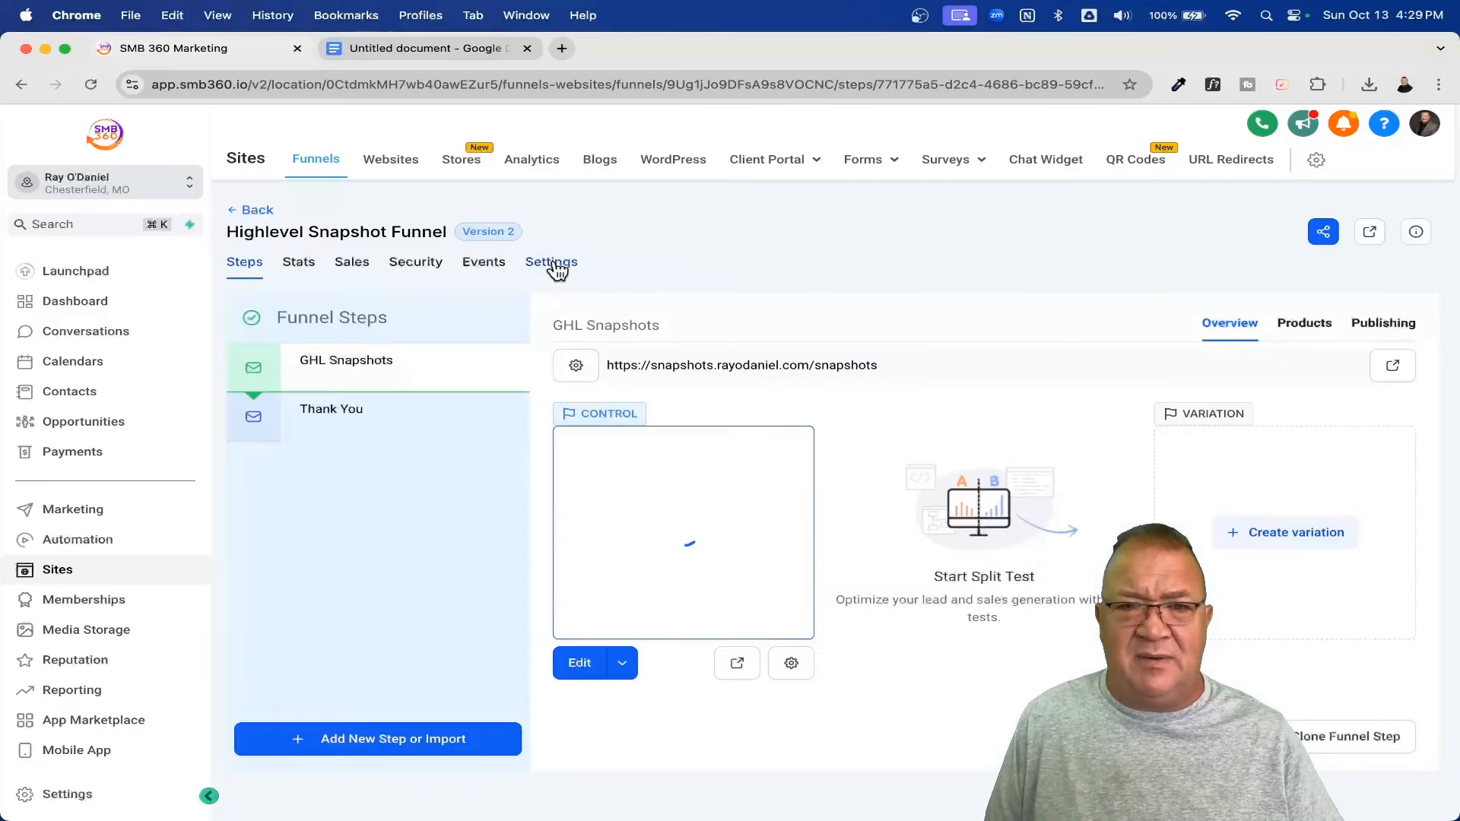
left_click(552, 262)
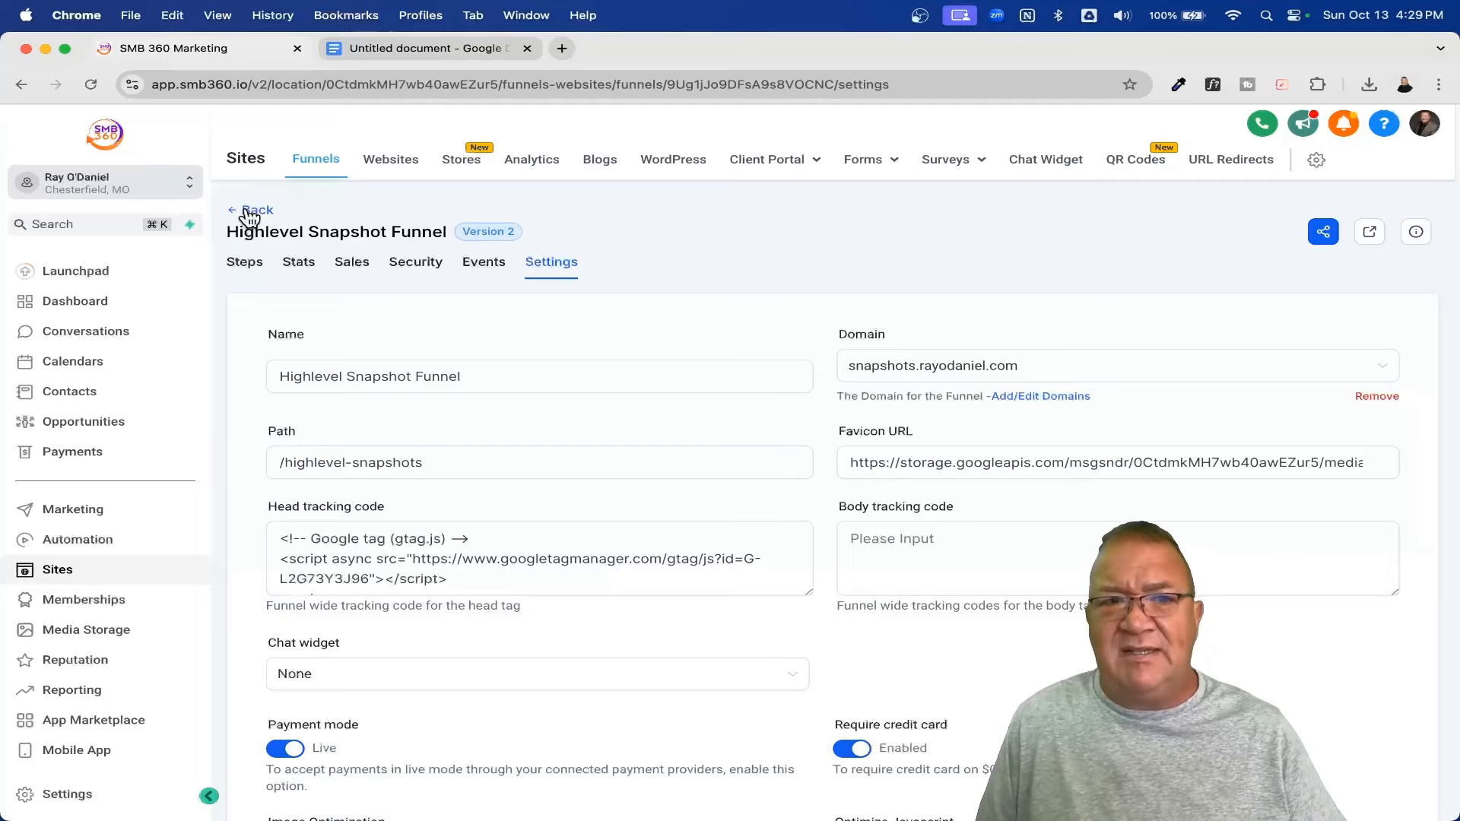
left_click(255, 210)
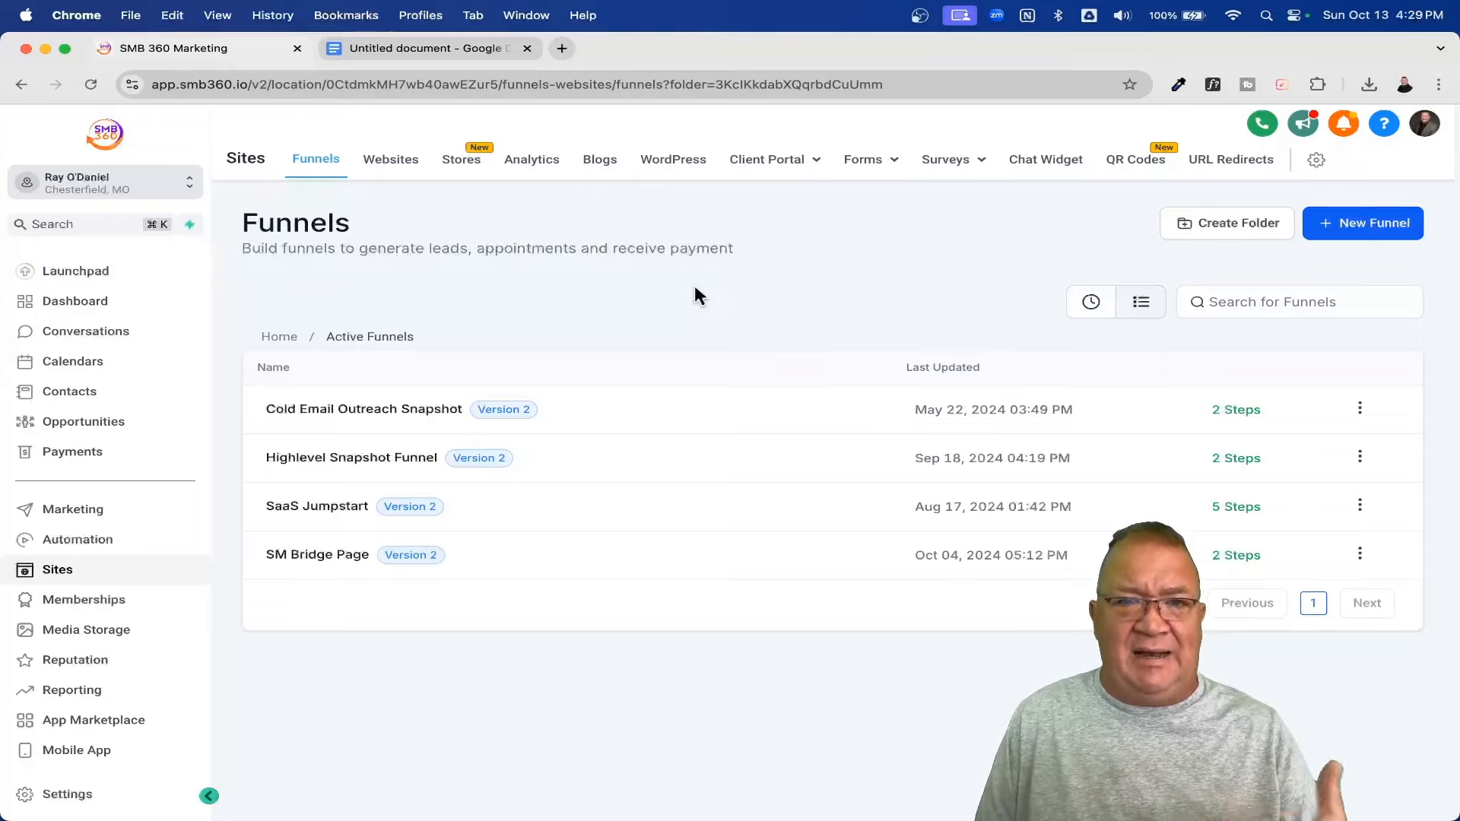
mouse_move(448, 316)
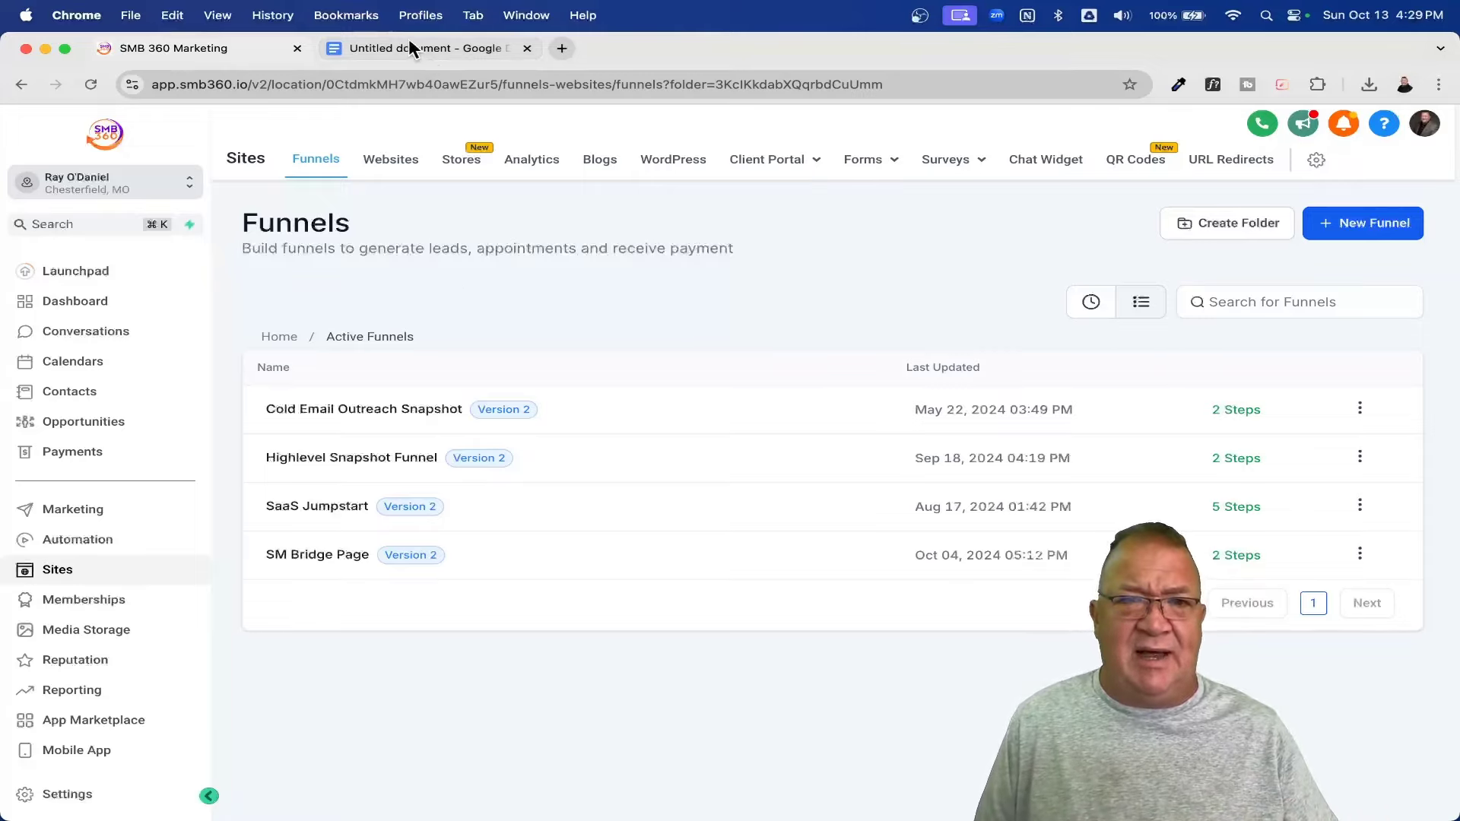
- Reopen Sites Analytics and scroll to the page-views chart broken down across four funnels
left_click(424, 49)
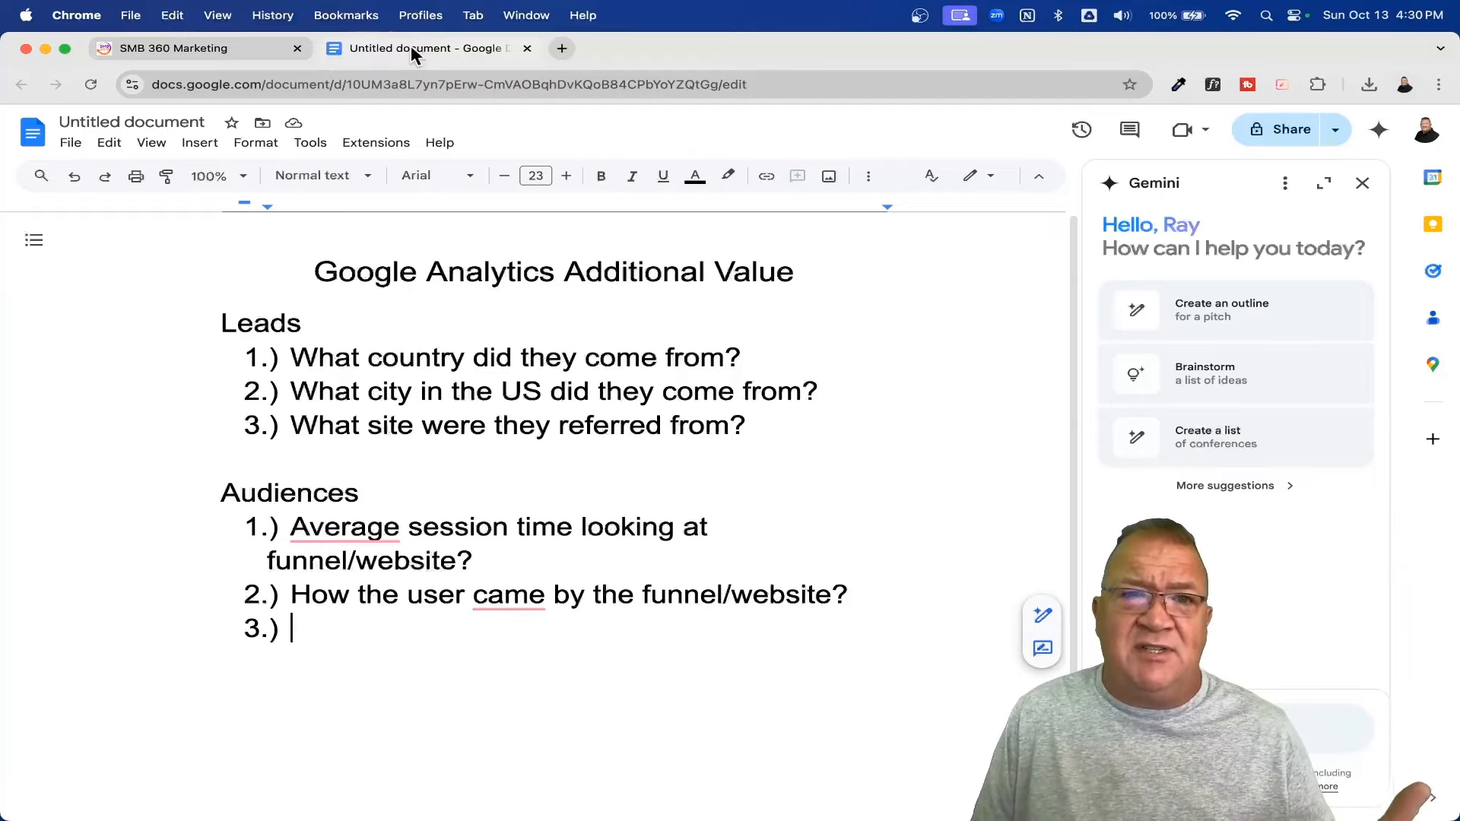
left_click(174, 48)
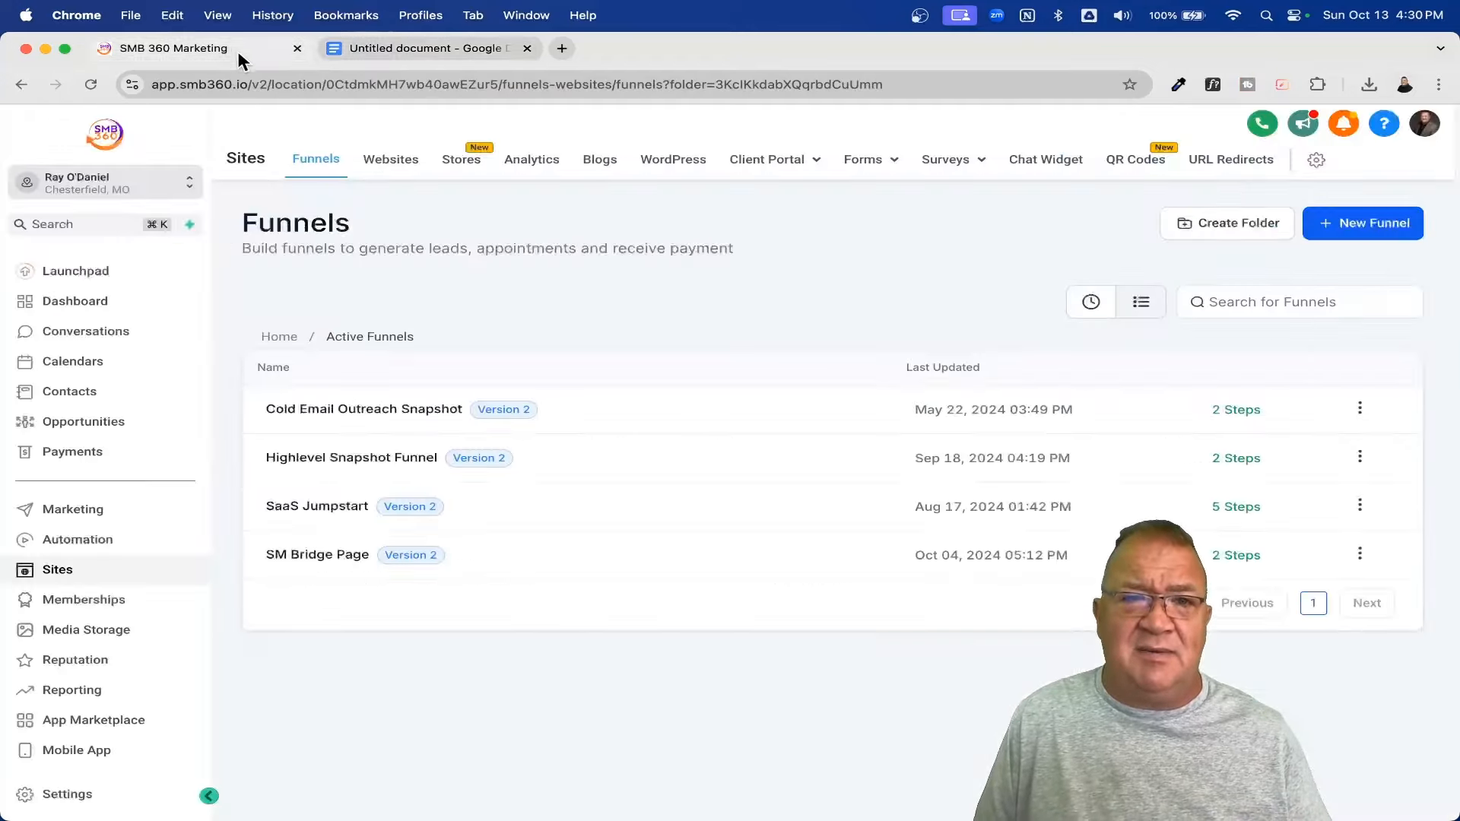
left_click(532, 158)
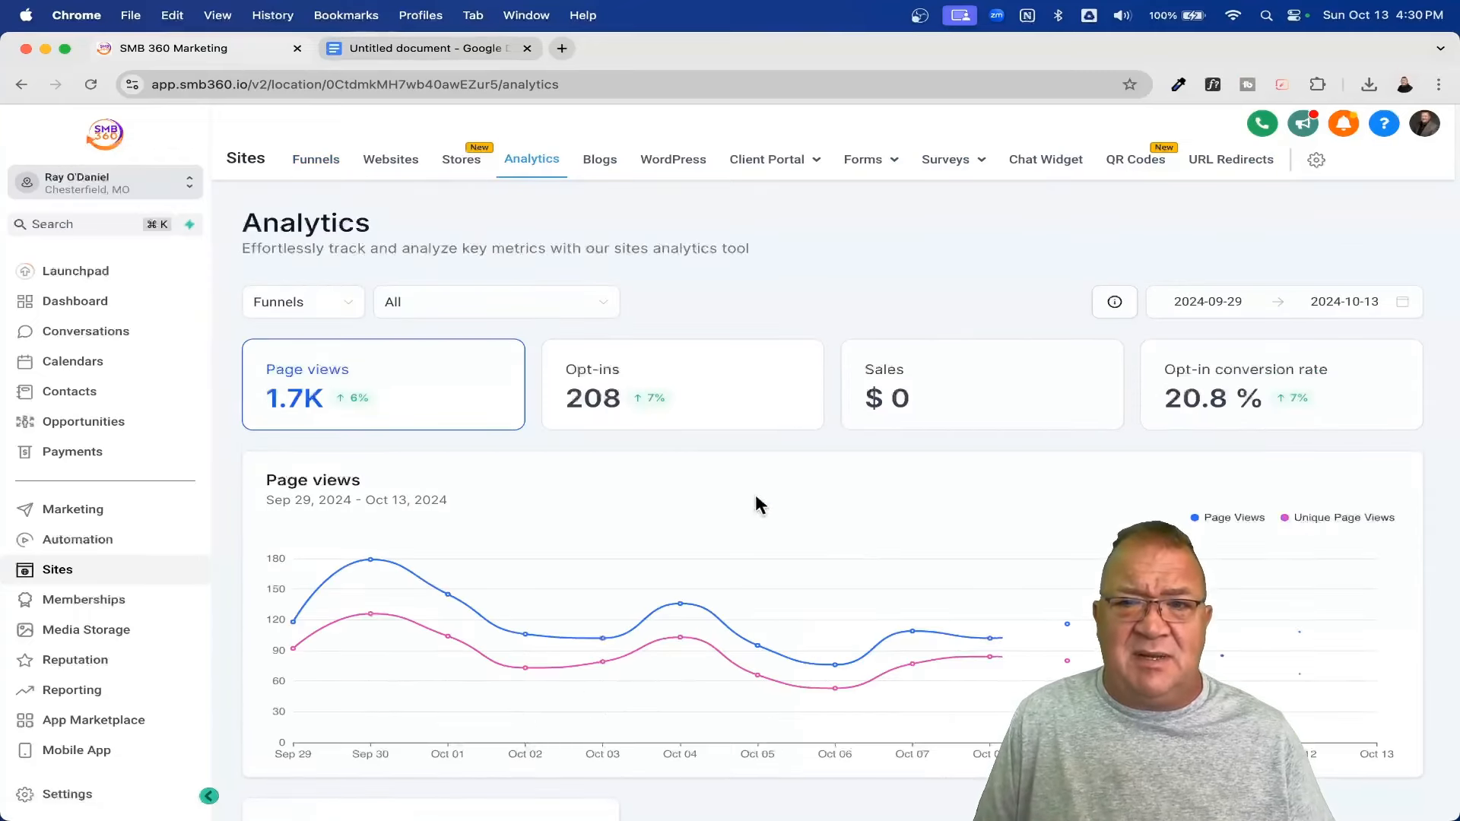
scroll("down", 3)
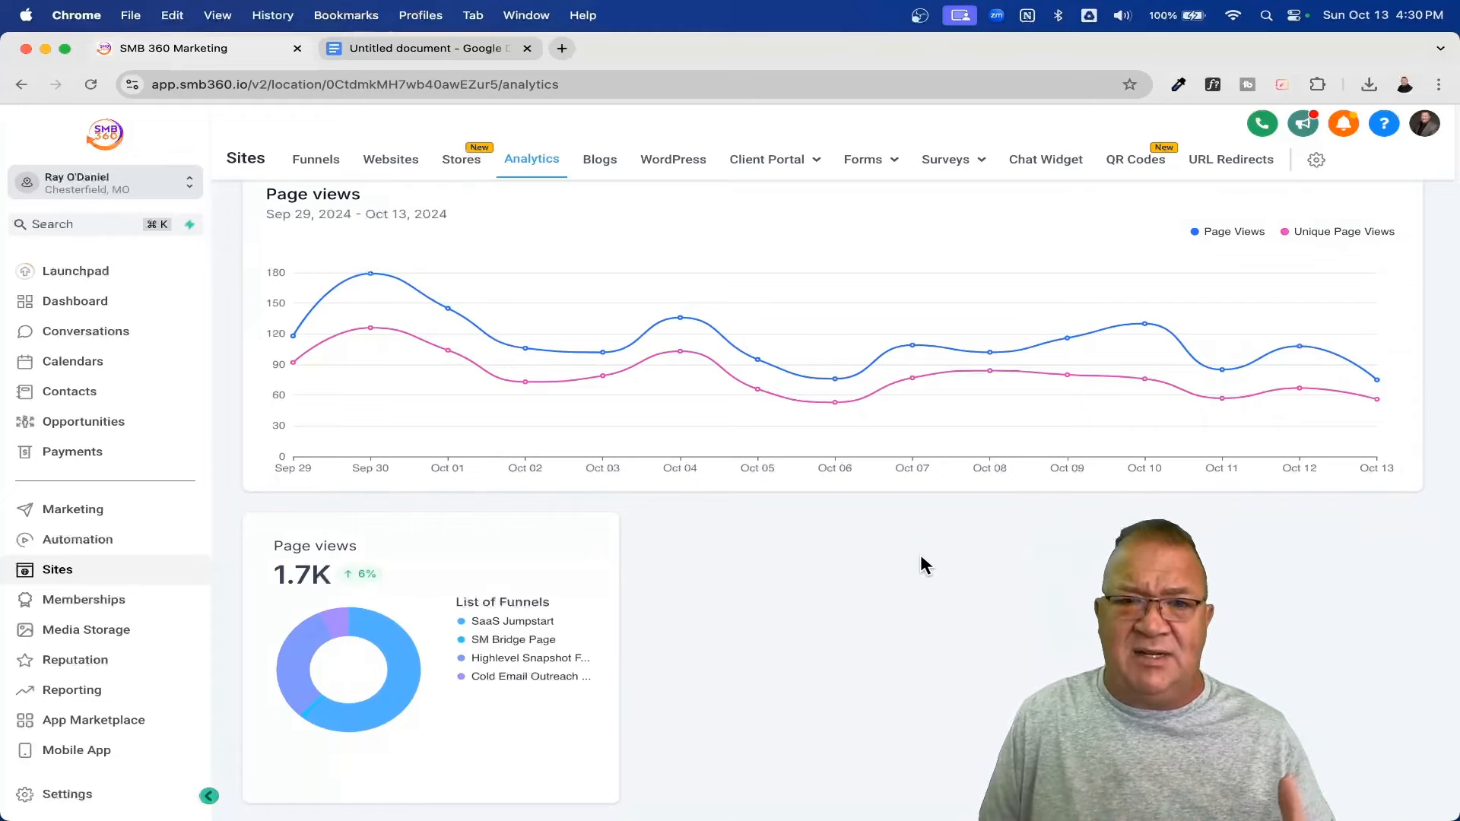
mouse_move(744, 546)
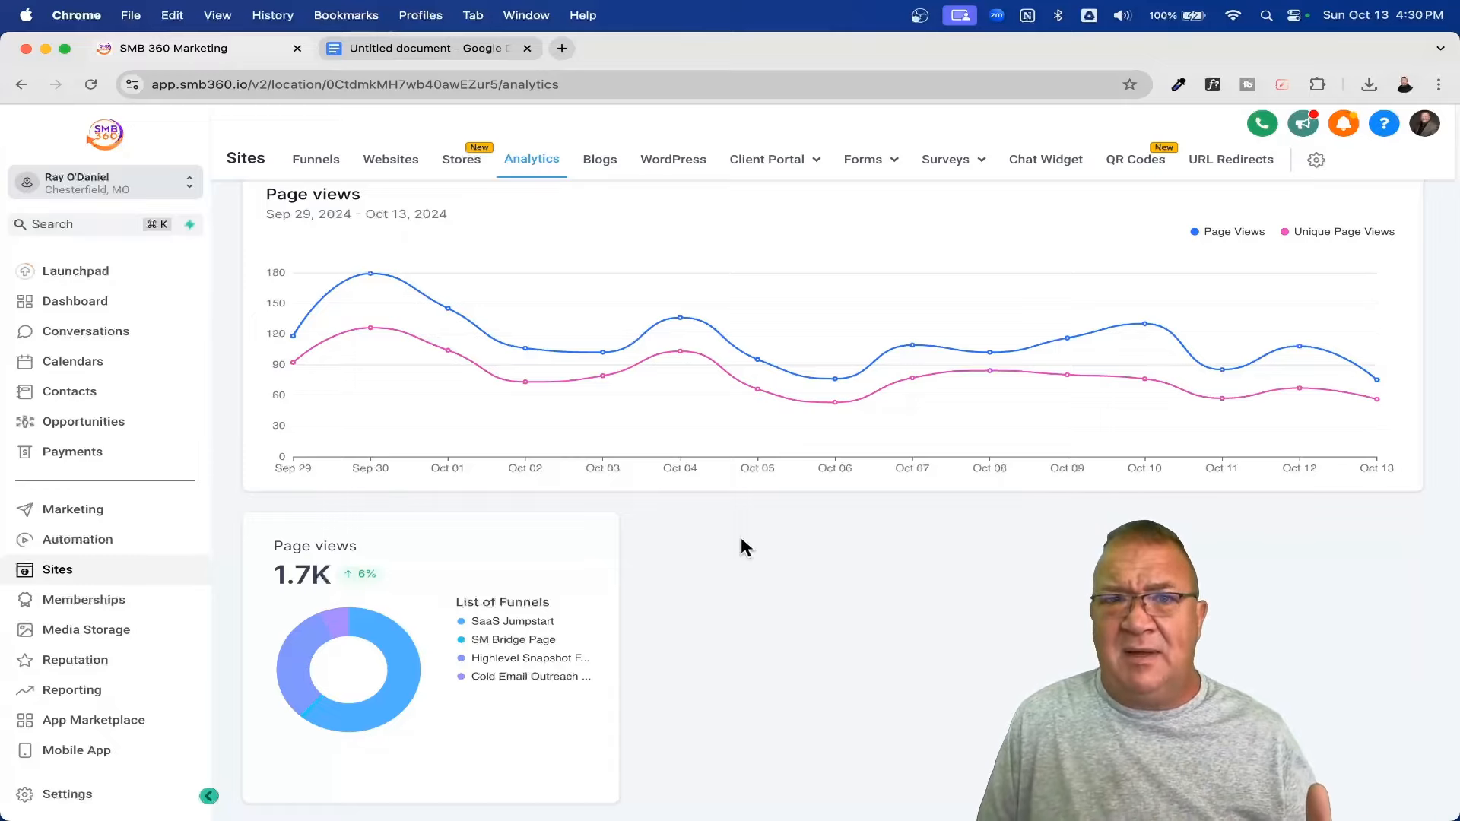
- Scroll the Google Docs Analytics notes to the Leads and Audiences question lists
left_click(432, 48)
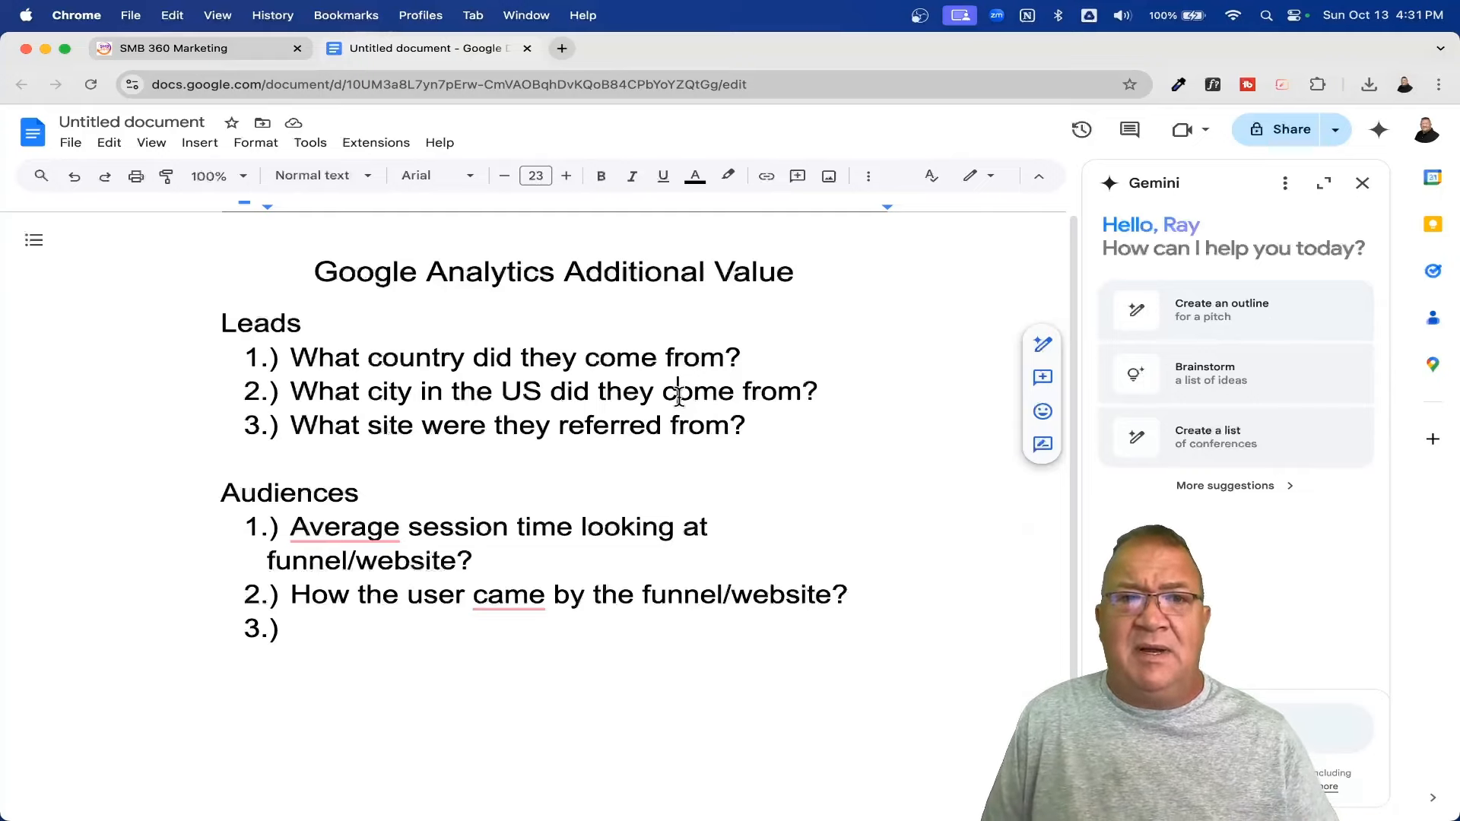
left_click(174, 47)
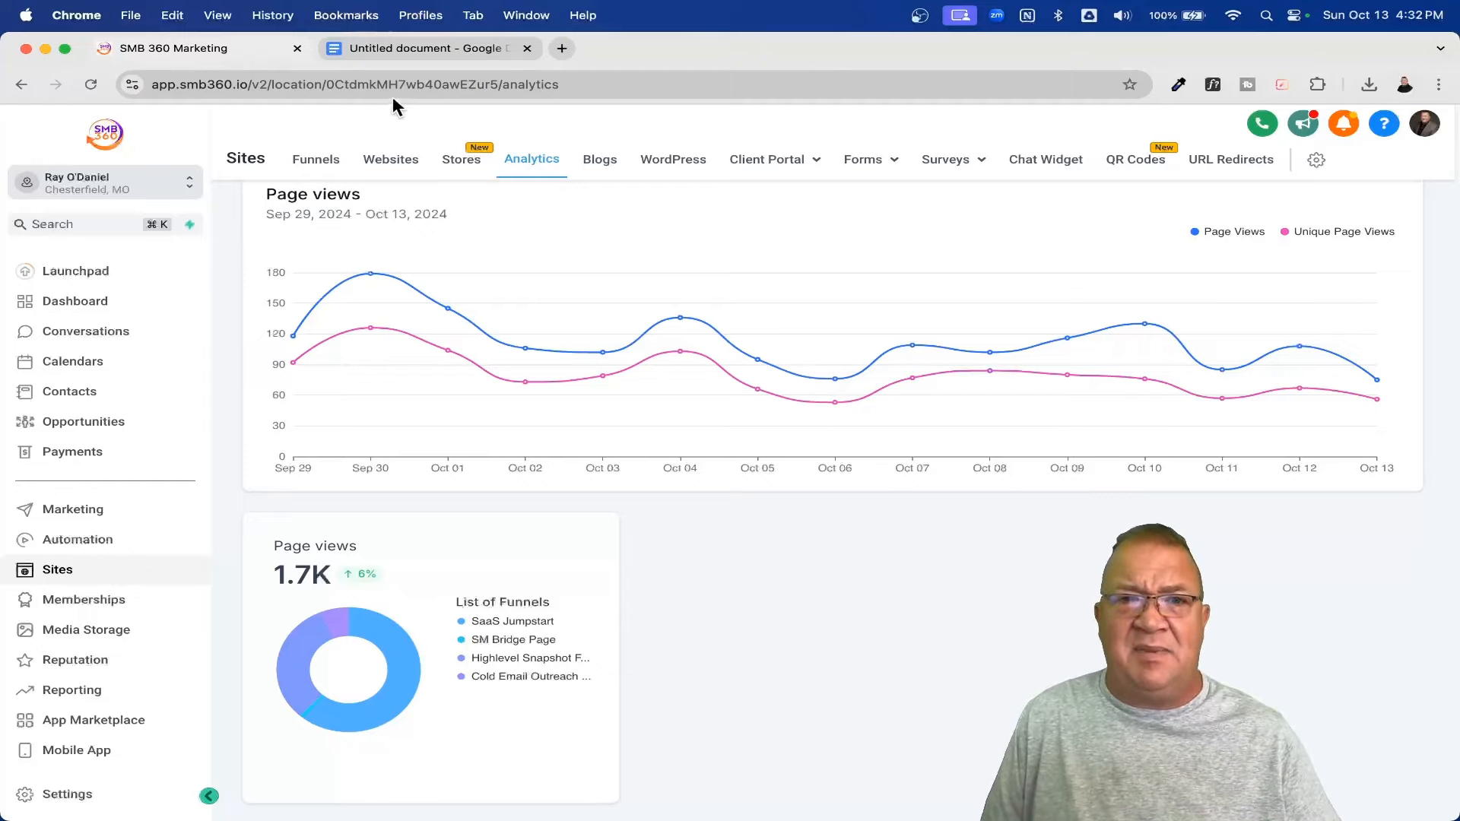
left_click(421, 48)
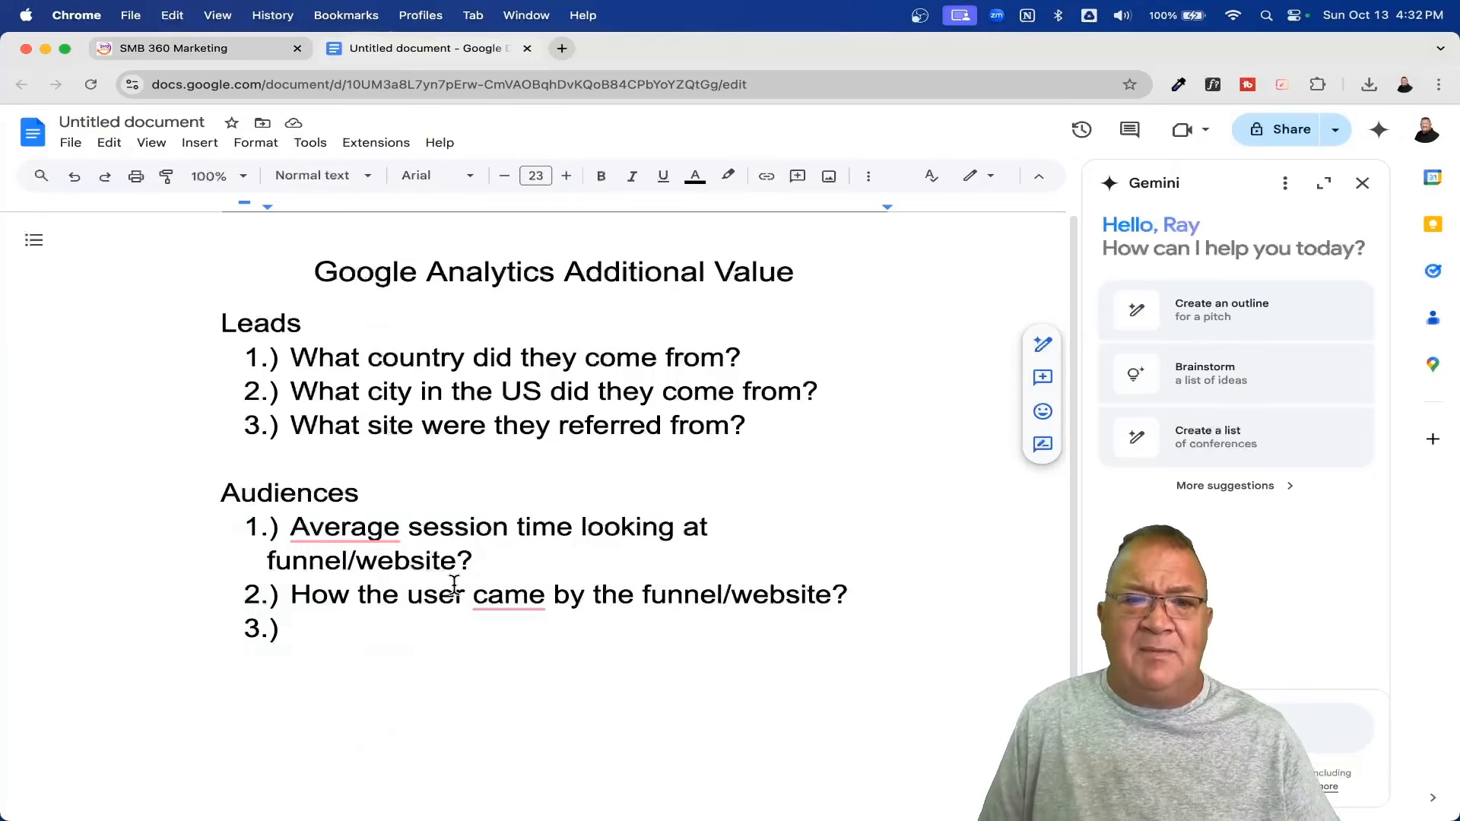
scroll("down", 3)
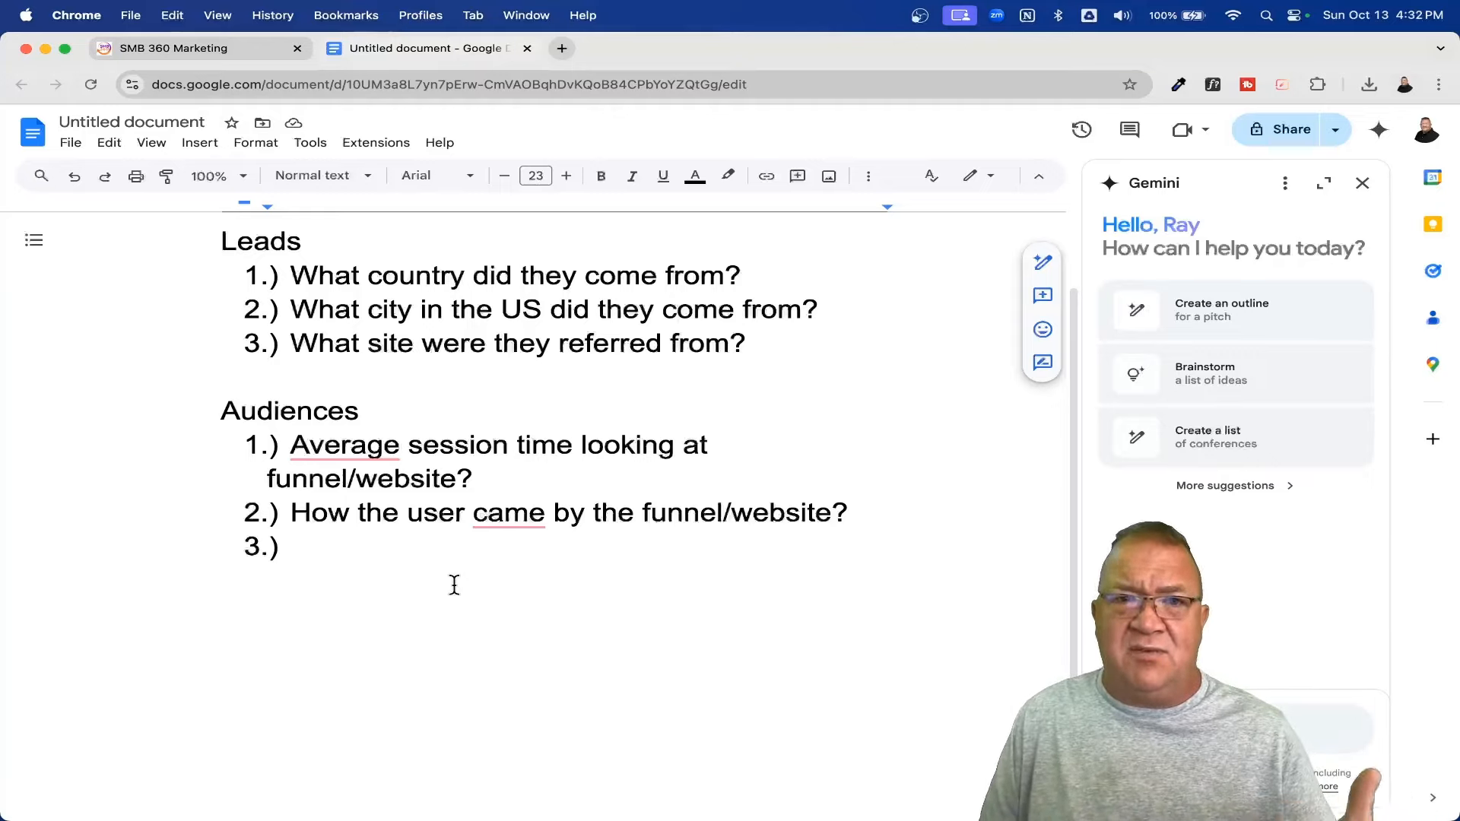
- Return to the SMB 360 tab's all-funnel Analytics overview with 20.8% opt-in conversion
left_click(175, 48)
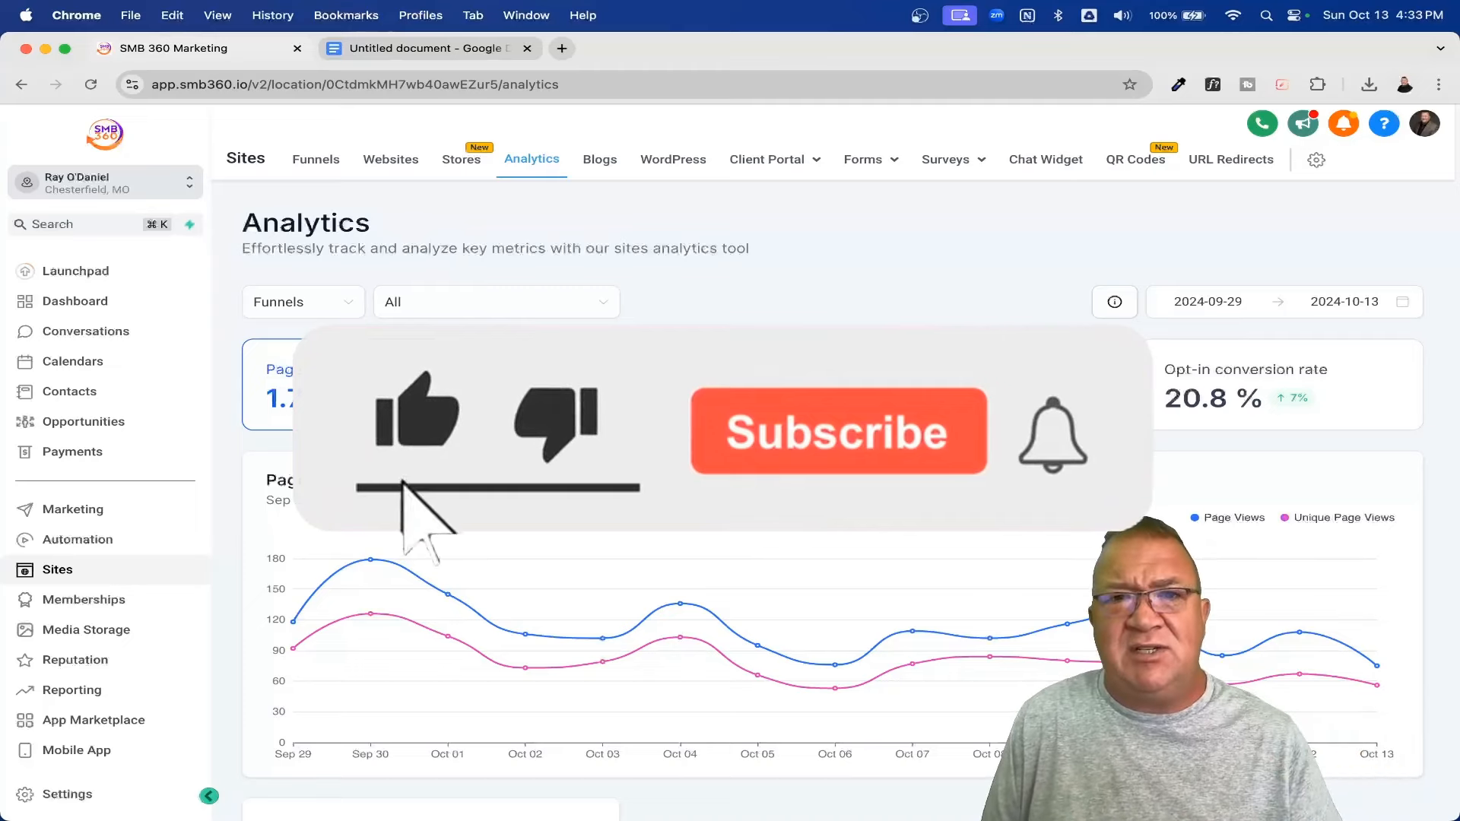
left_click(839, 432)
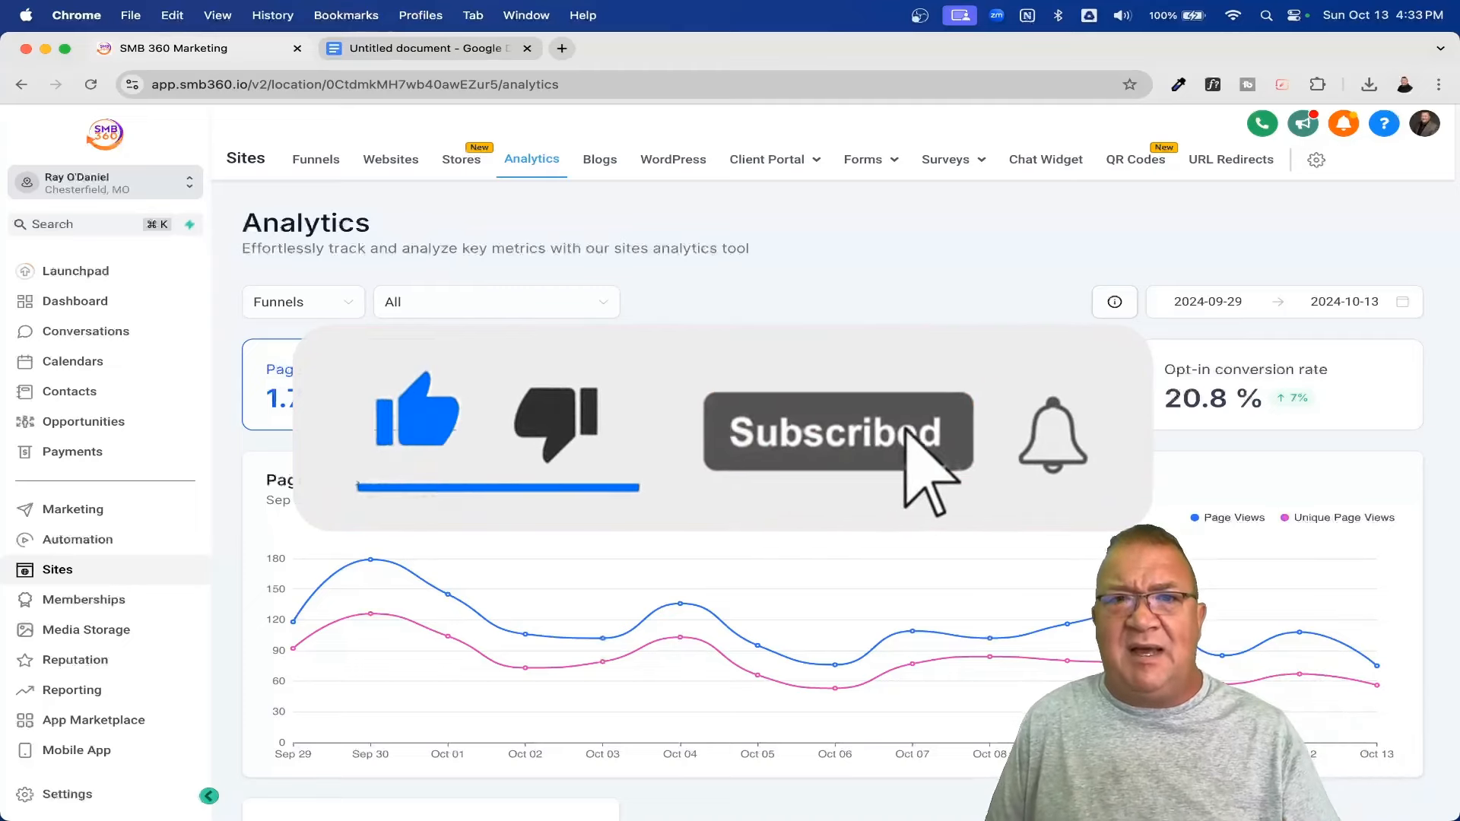